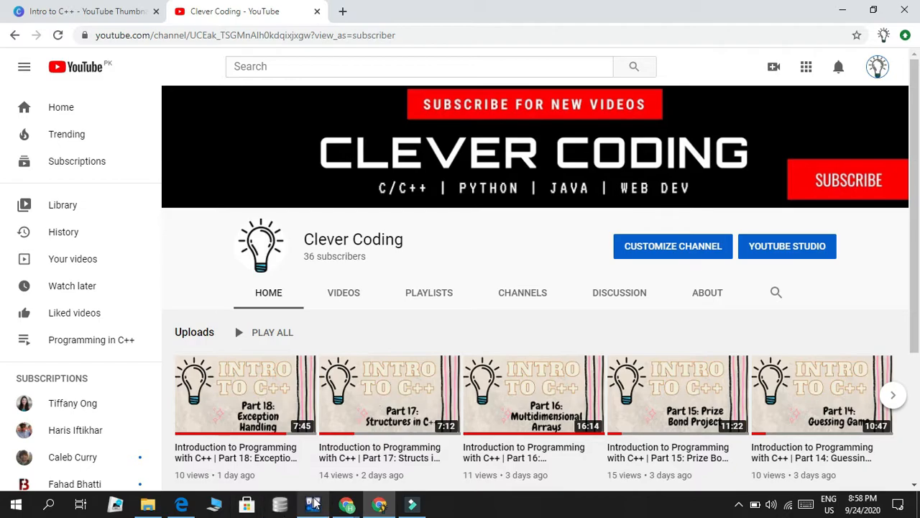
Add #include<iomanip> to the program's headers
left_click(312, 504)
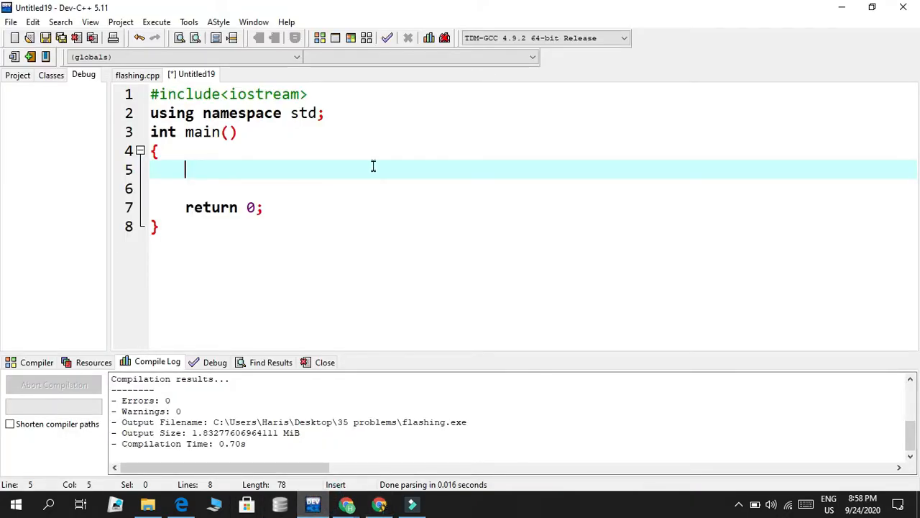
type("#")
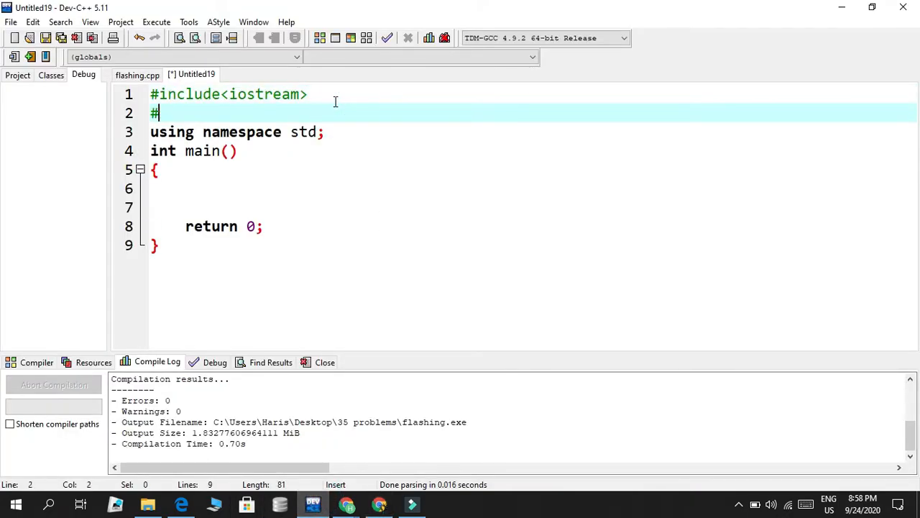
type("include<>")
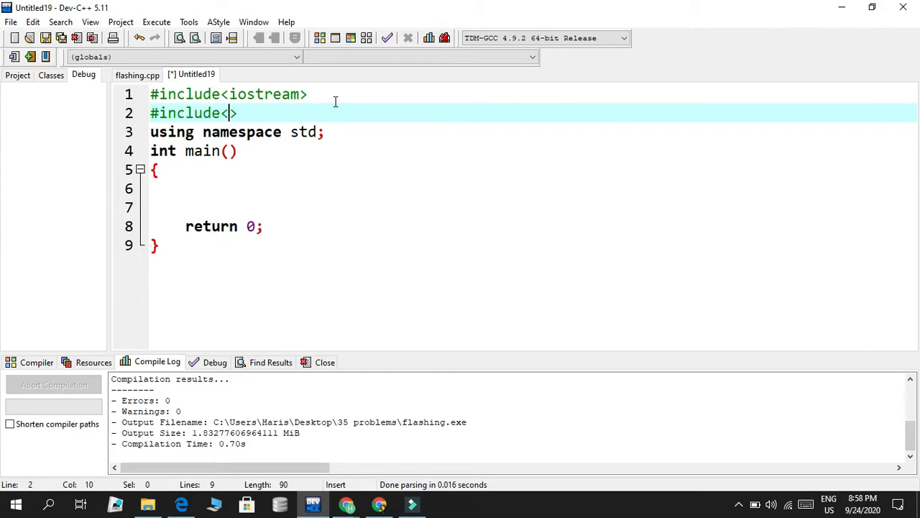
type("iomanip")
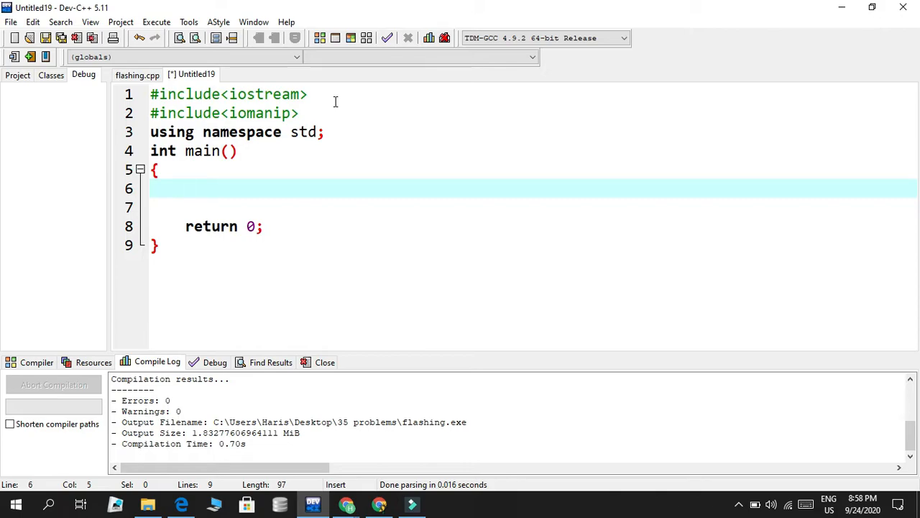
Write a setfill call with a backtick fill character inside main
type("set")
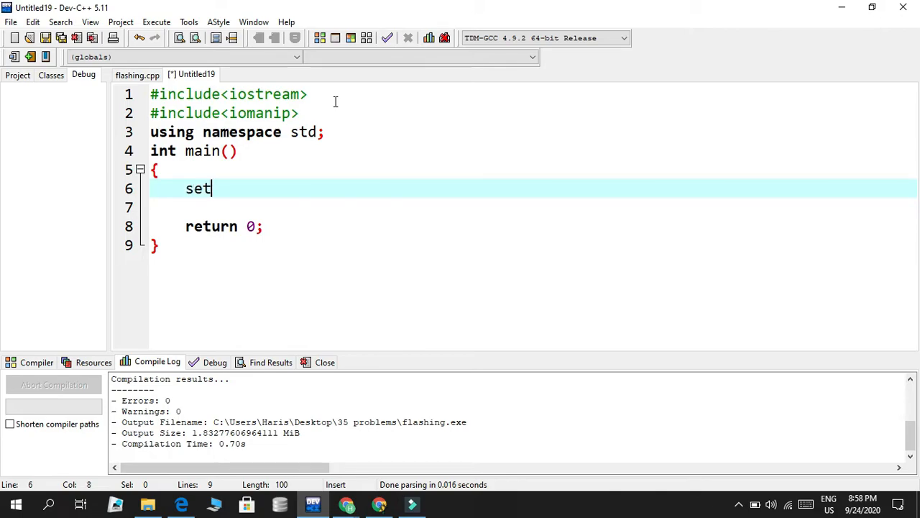
type("fill")
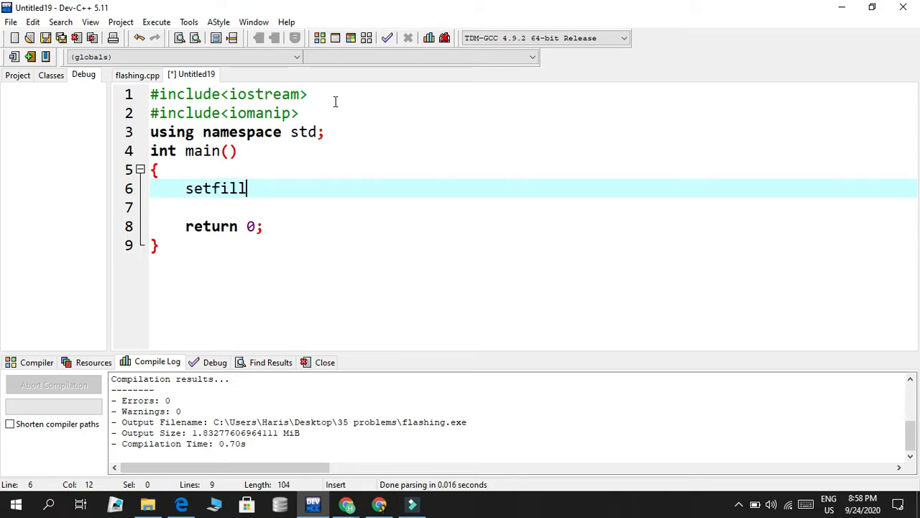
type("('')")
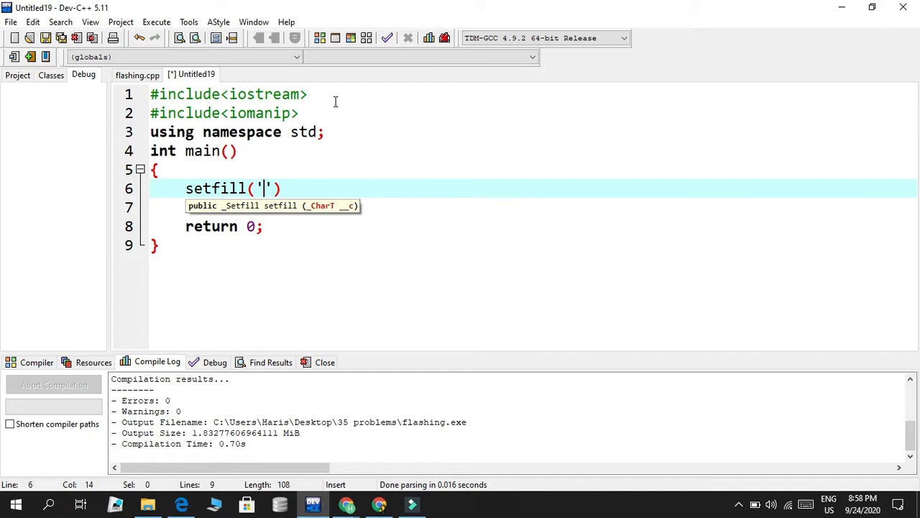
type("*")
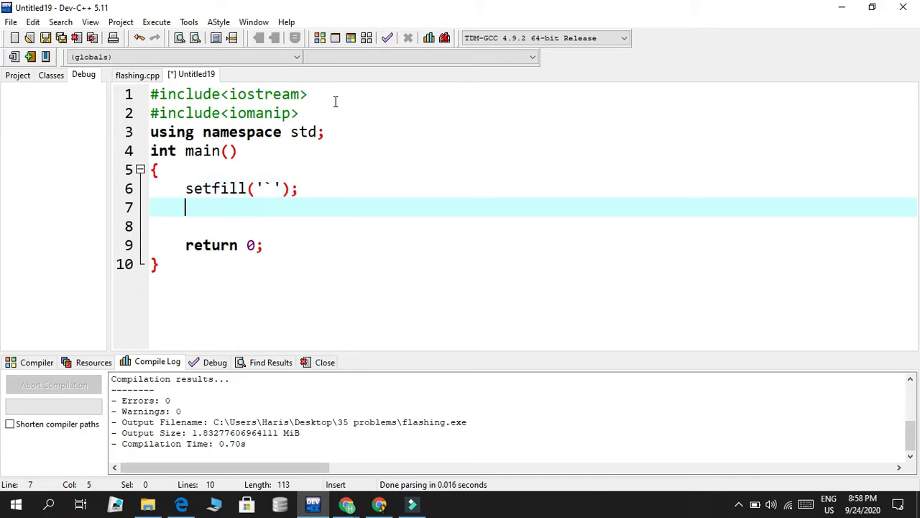
Write cout<<setw(10)<<8<<endl; to print 8 in a width-10 field
type("cout<<")
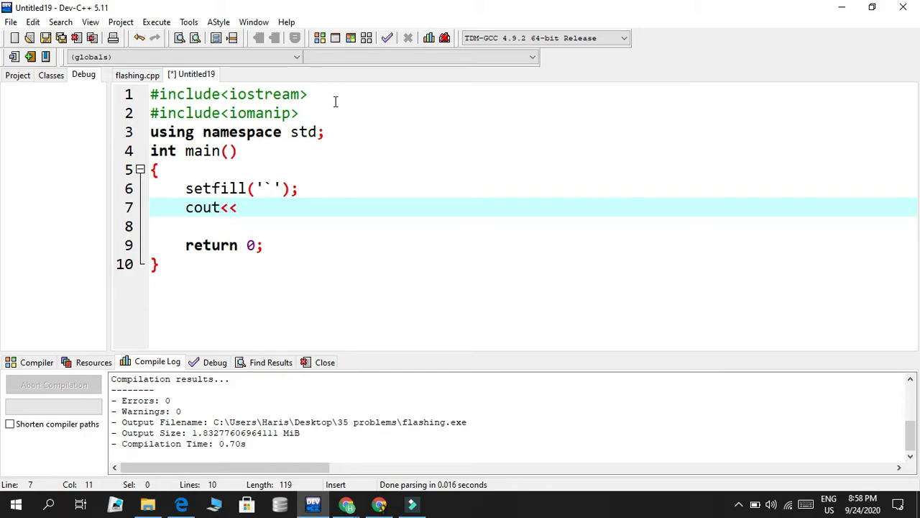
type("s")
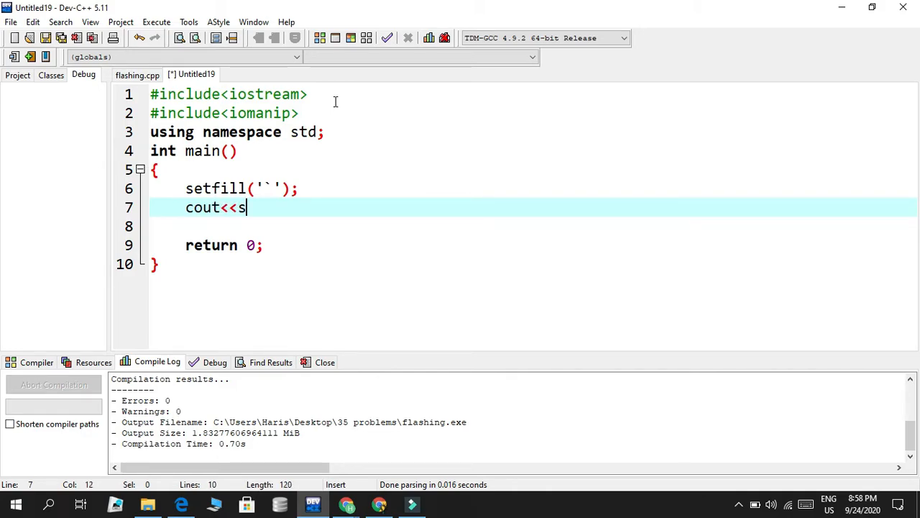
type("etw")
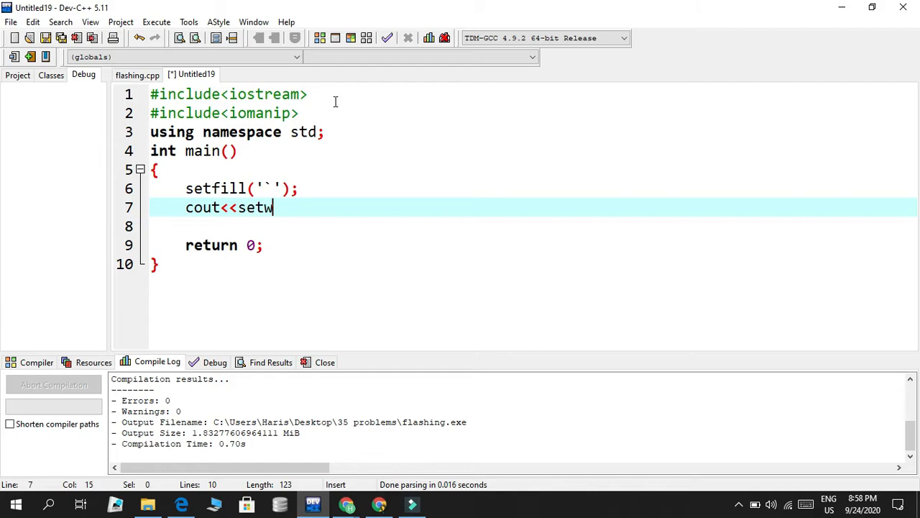
type("(")
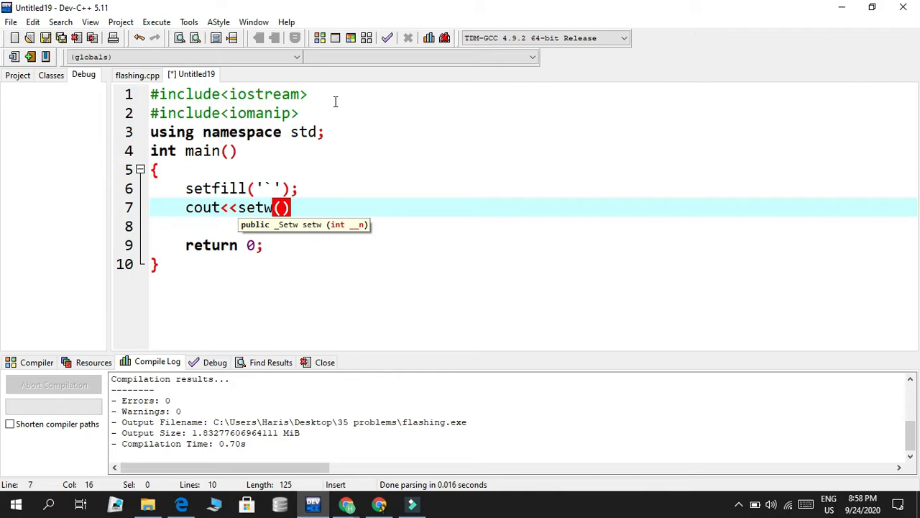
type("10)<<")
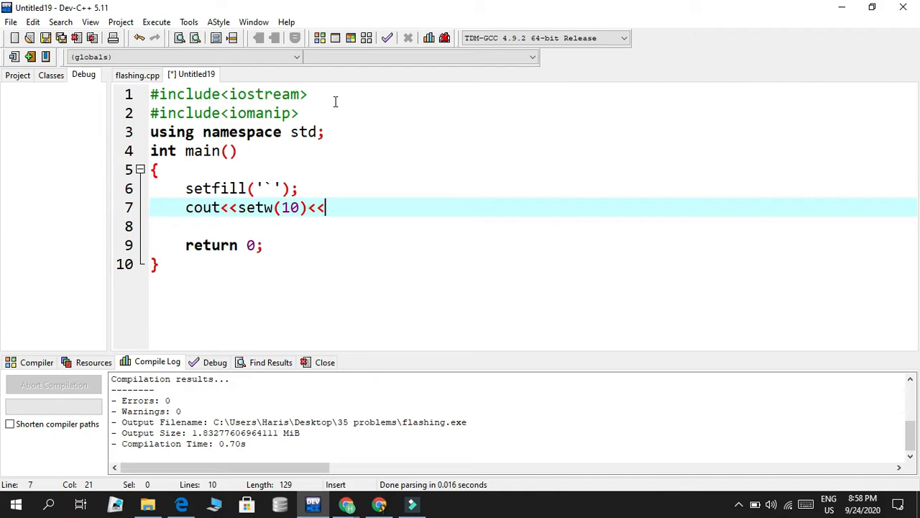
type("8<<")
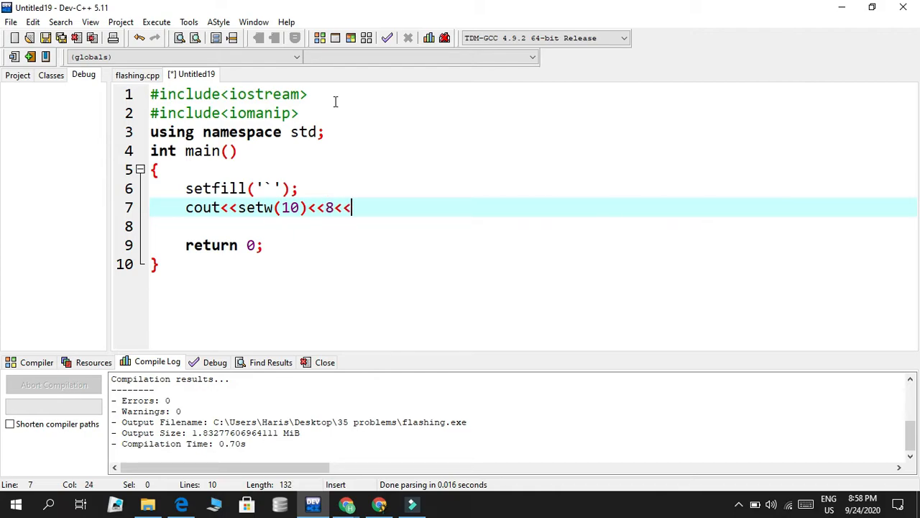
type("endl;")
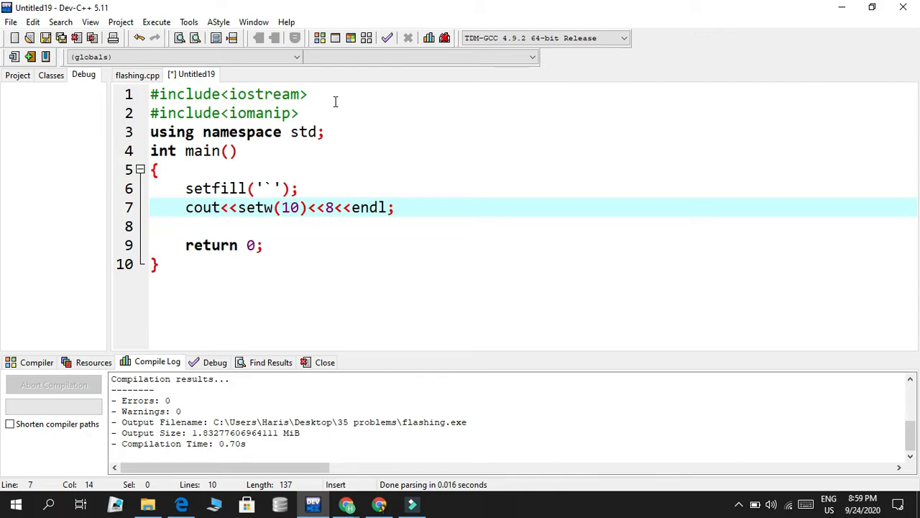
left_click(265, 207)
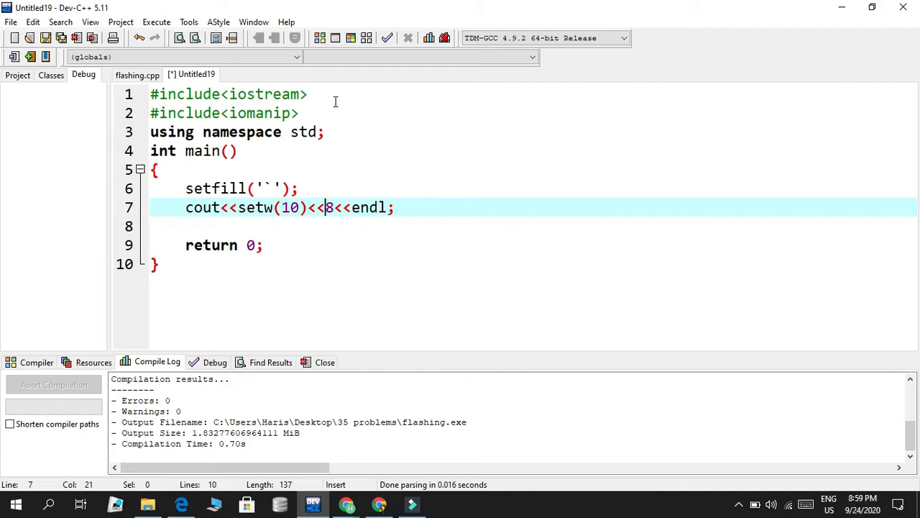
key("Right")
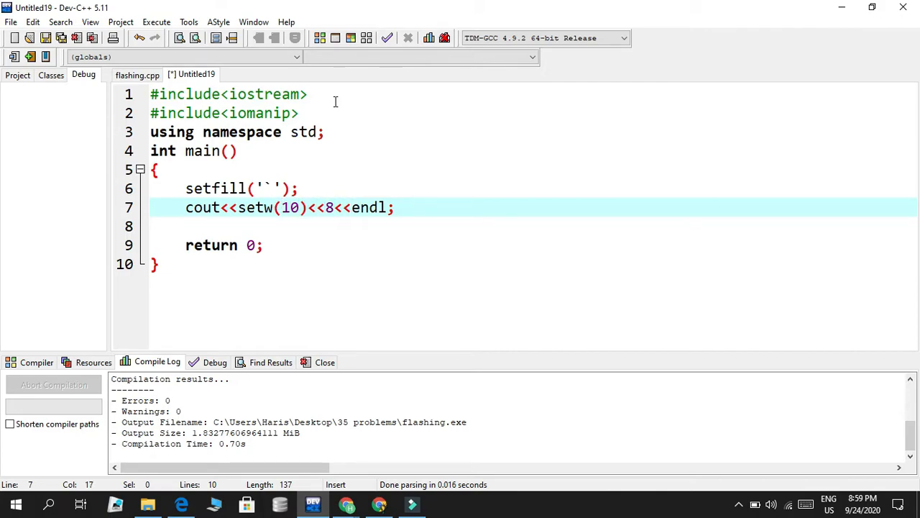
mouse_move(259, 207)
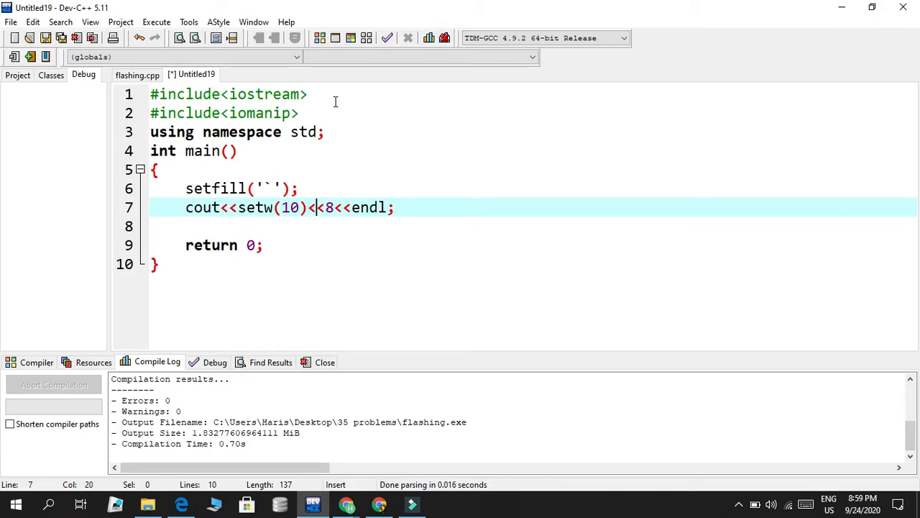
double_click(290, 207)
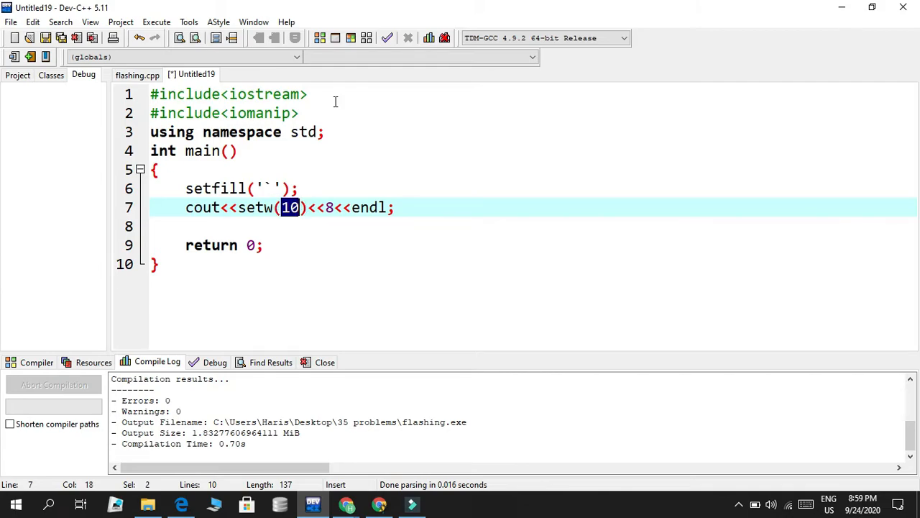
left_click(388, 207)
type("   ````````8")
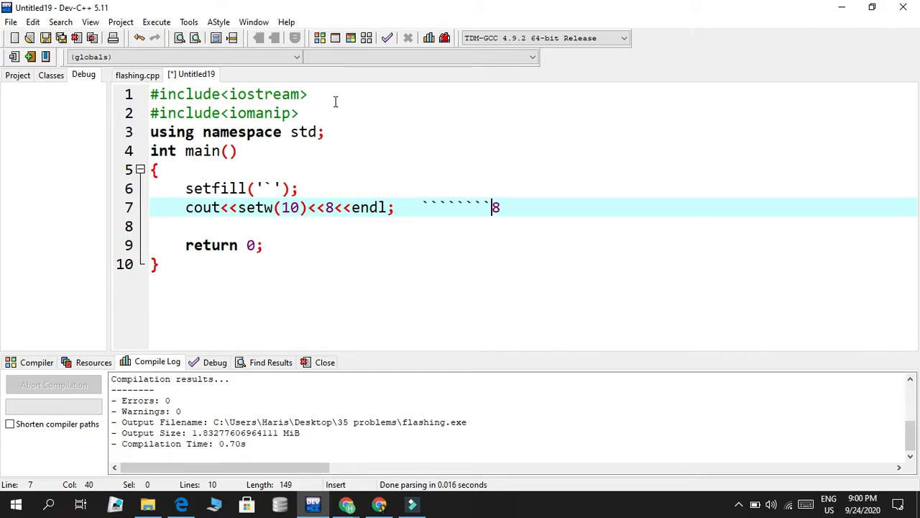
key("BackSpace")
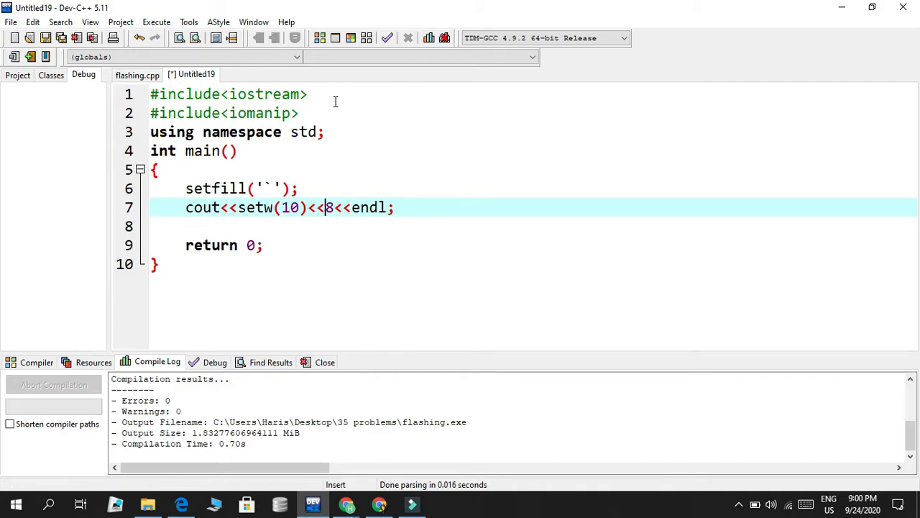
Send setfill through cout, then save the file as code37 and compile it
left_click(186, 189)
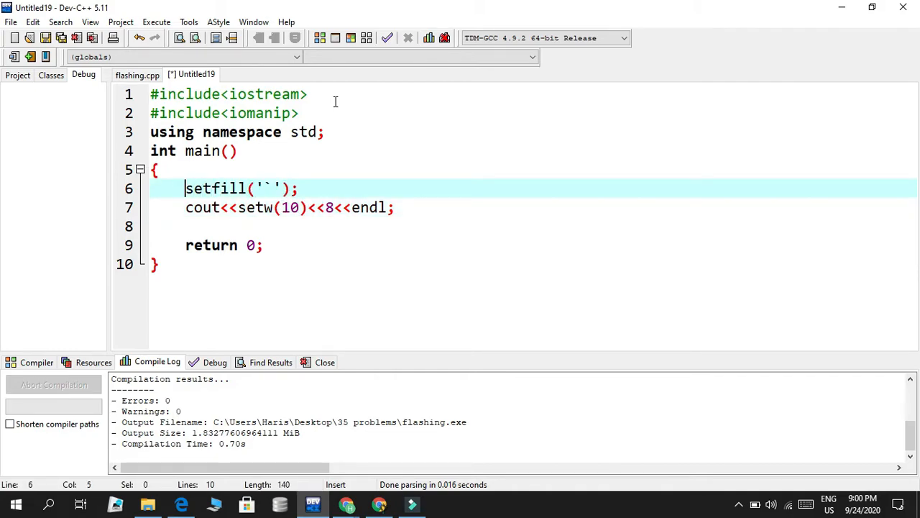
type("cout<")
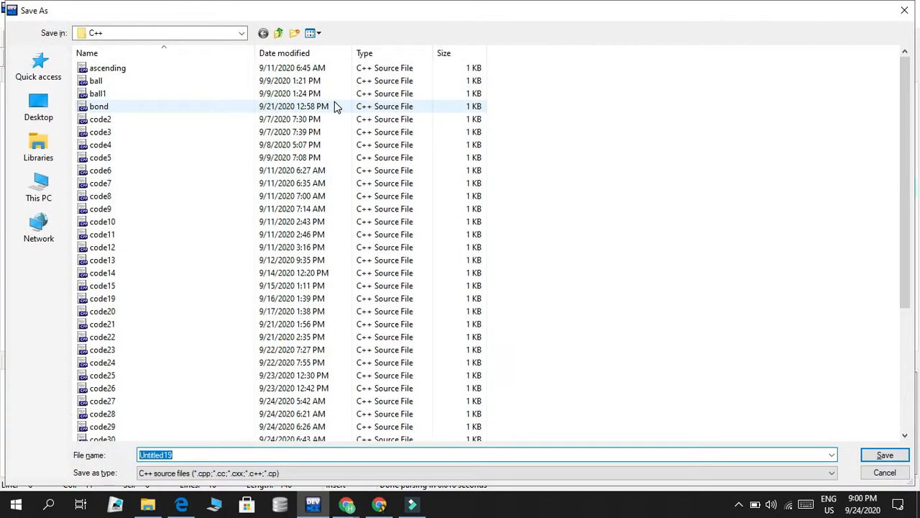
type("code36")
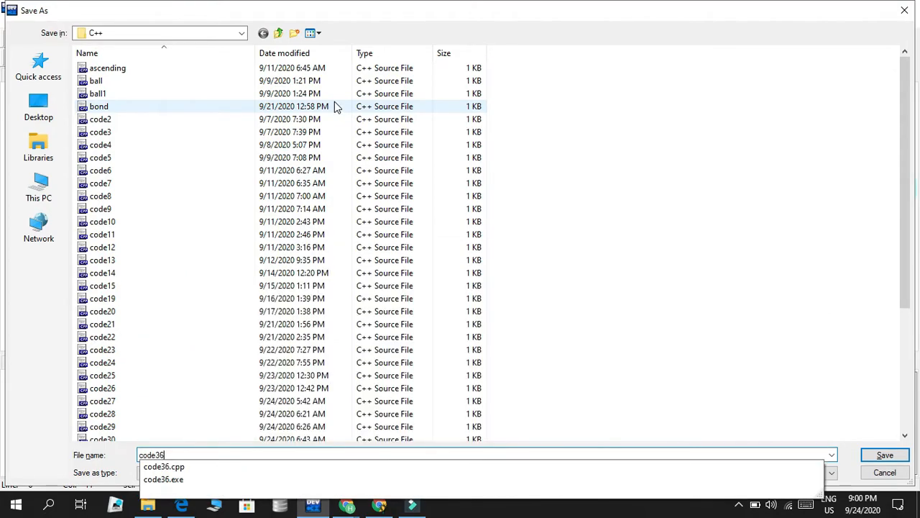
left_click(884, 454)
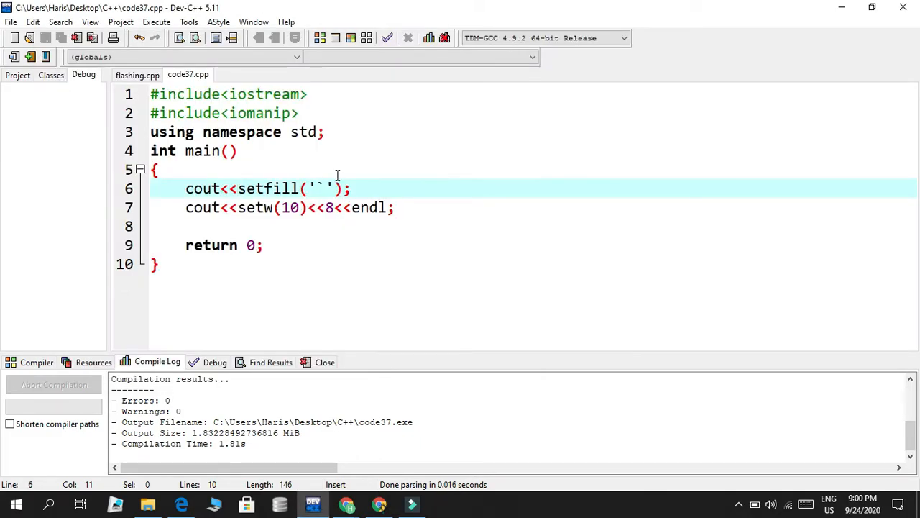
Add a cout<<left; line before the setw output and Rebuild All with zero errors
left_click(245, 188)
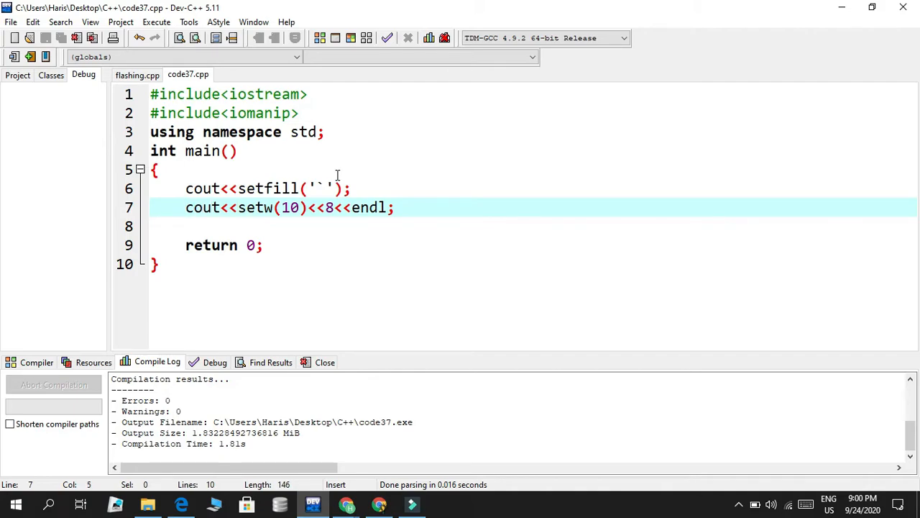
type("cout")
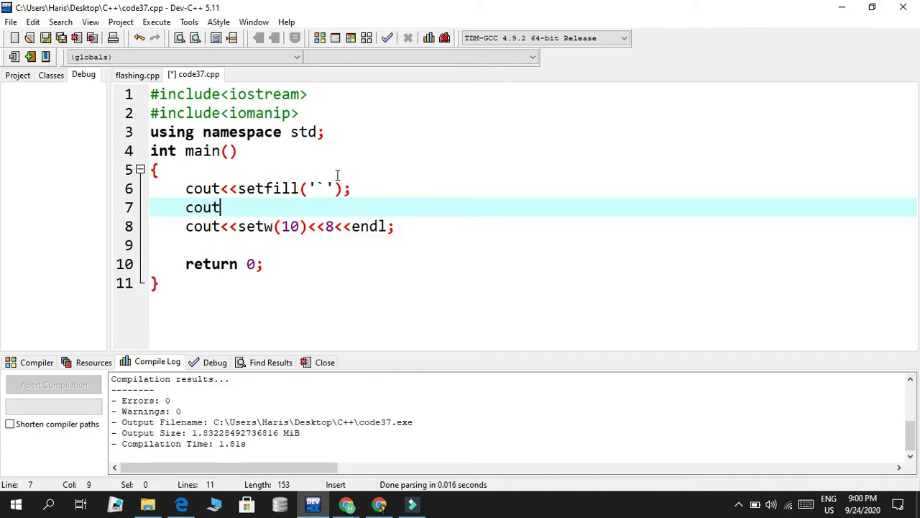
type("<<left")
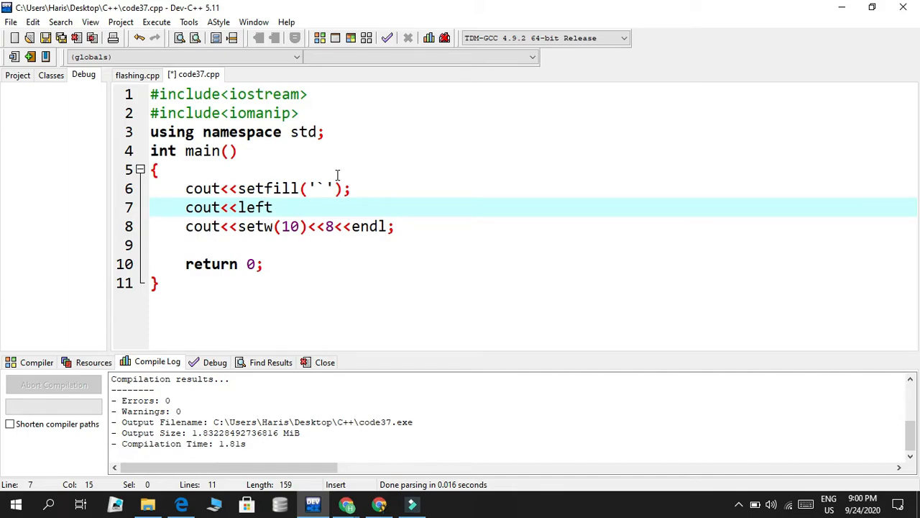
type(";")
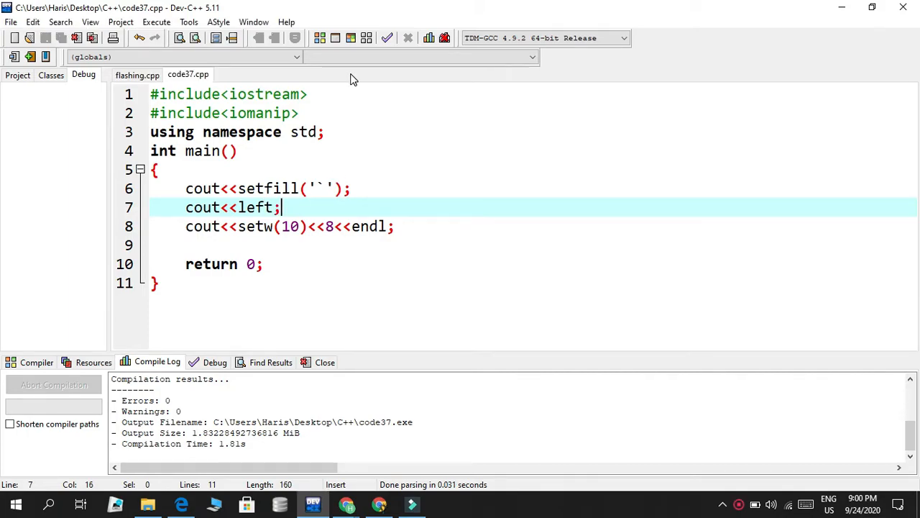
left_click(155, 22)
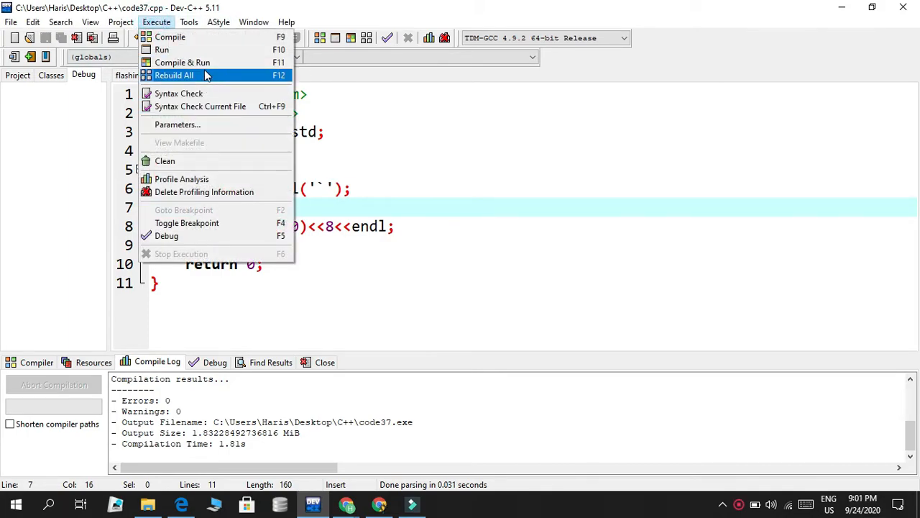
left_click(173, 75)
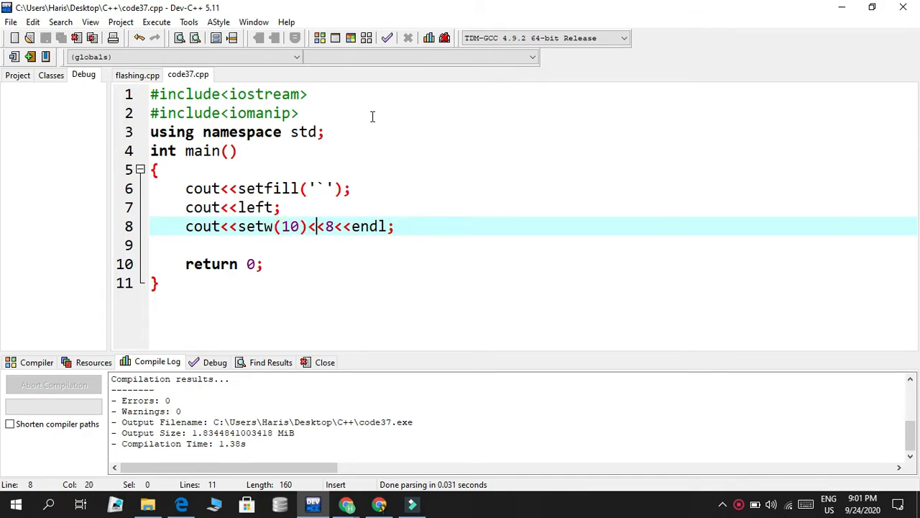
Replace 8 with "Clever" and paste three copies of the cout line
type("\"H\"")
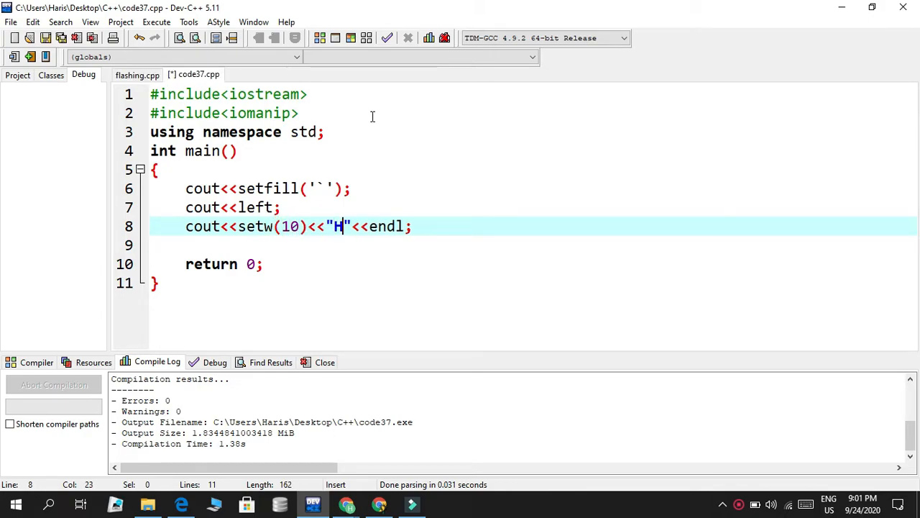
type("lever Codi")
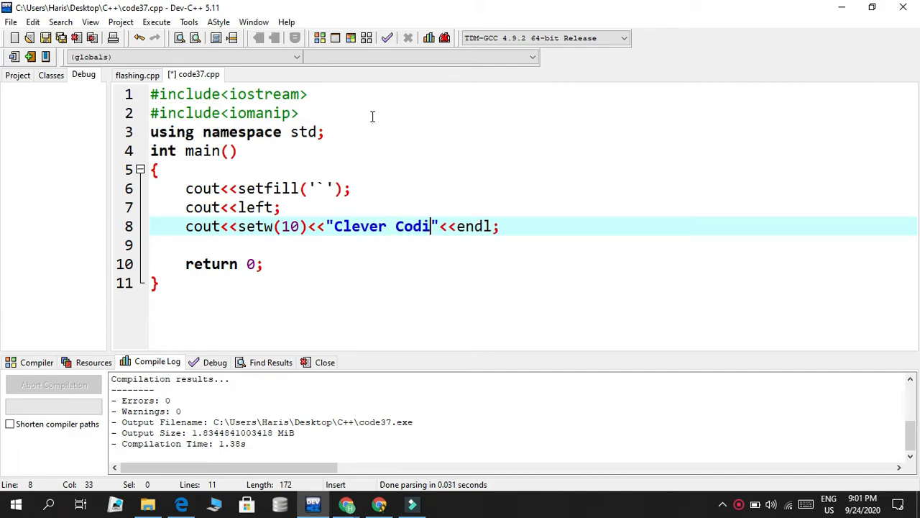
type("ng")
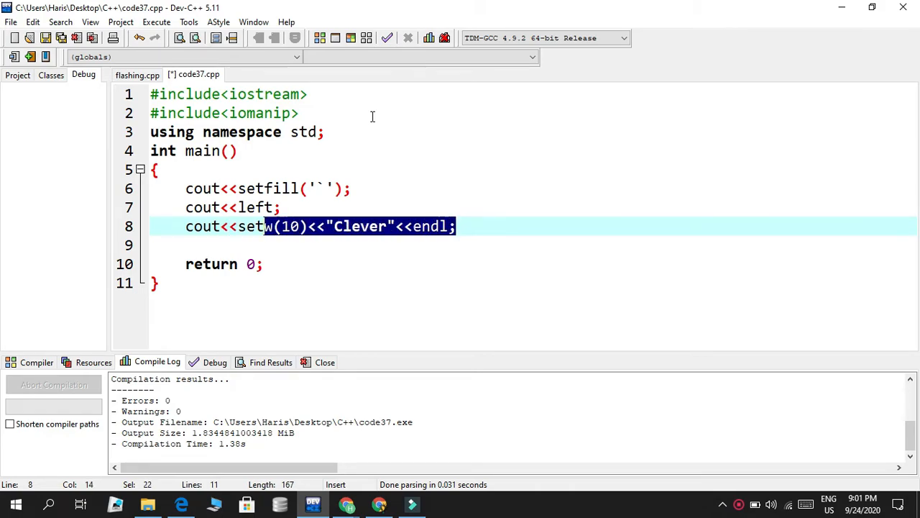
left_click(185, 244)
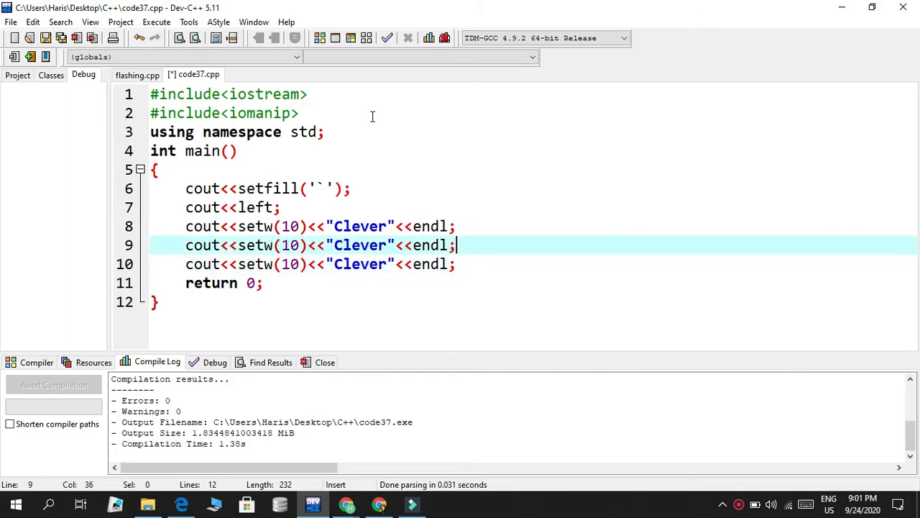
Change the copied words to Coding, Please and Subscribe
left_click(394, 244)
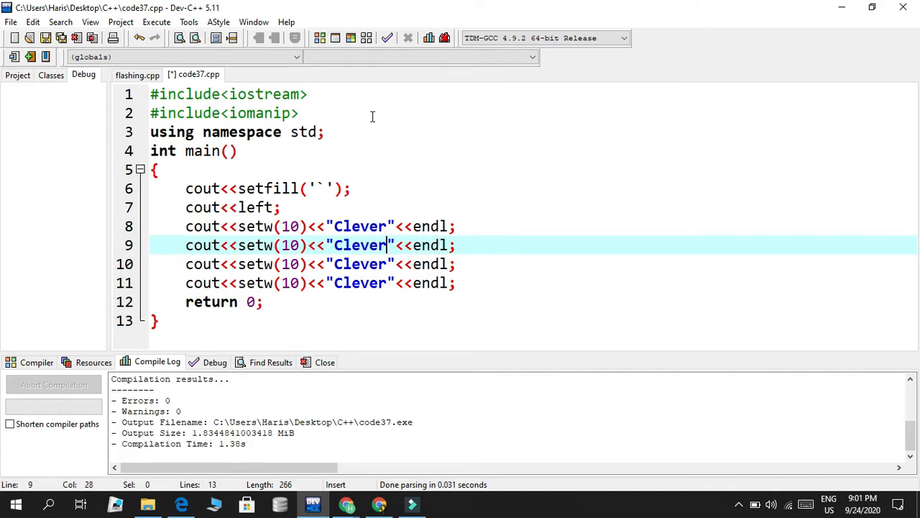
type("Coding")
left_click(321, 265)
type("P")
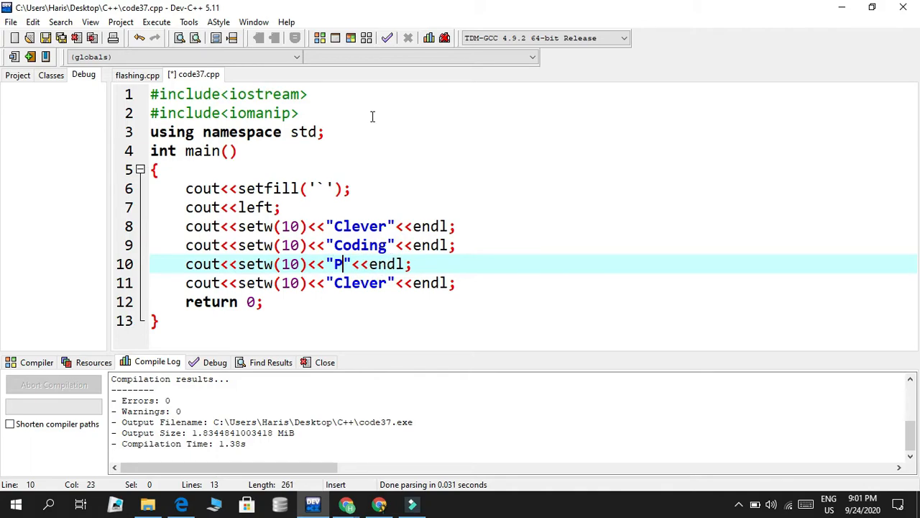
type("lease")
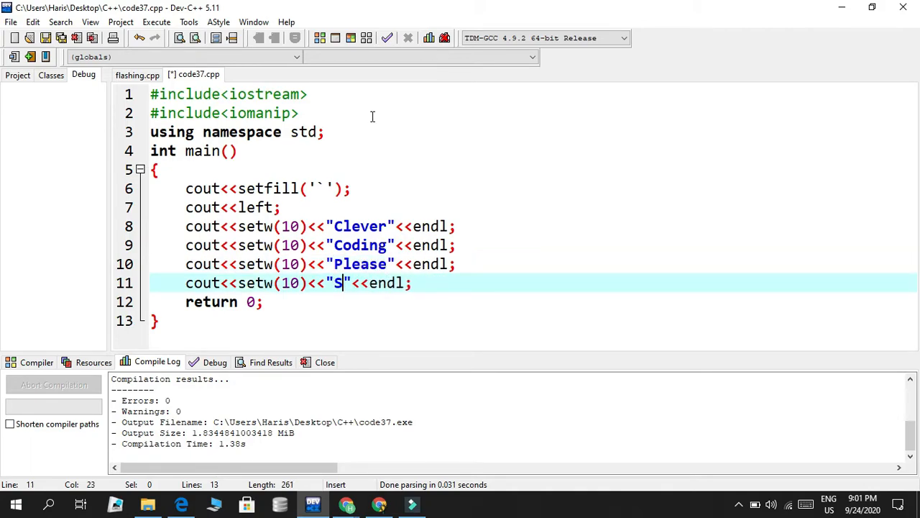
type("ubscrib")
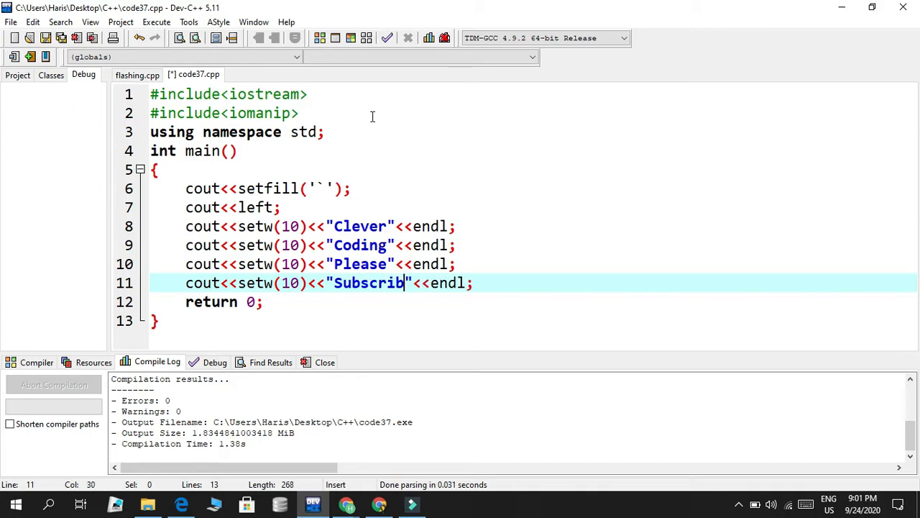
type("e")
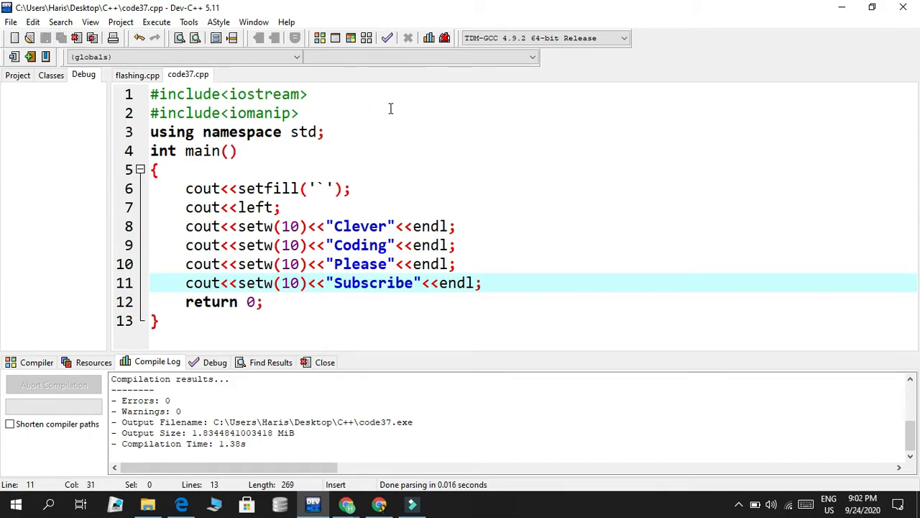
Run the program to see the four padded words, then clear main's body down to return 0
left_click(155, 22)
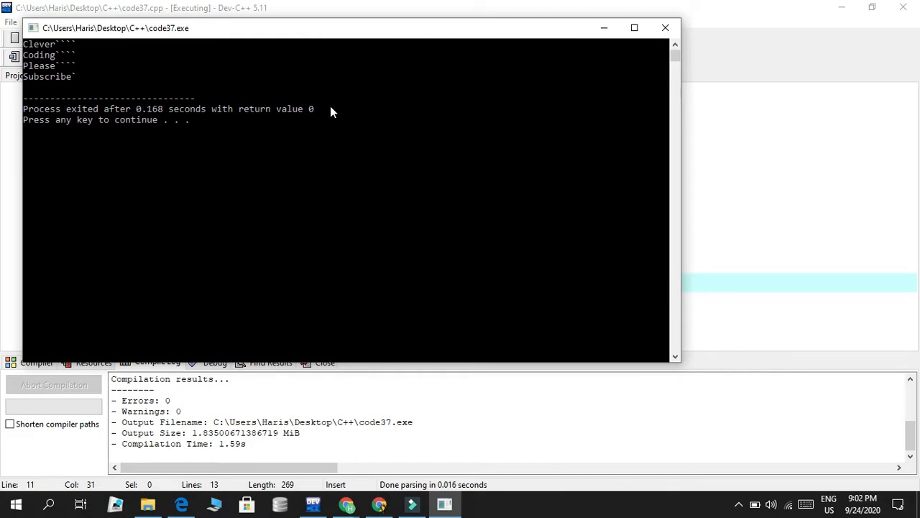
mouse_move(72, 56)
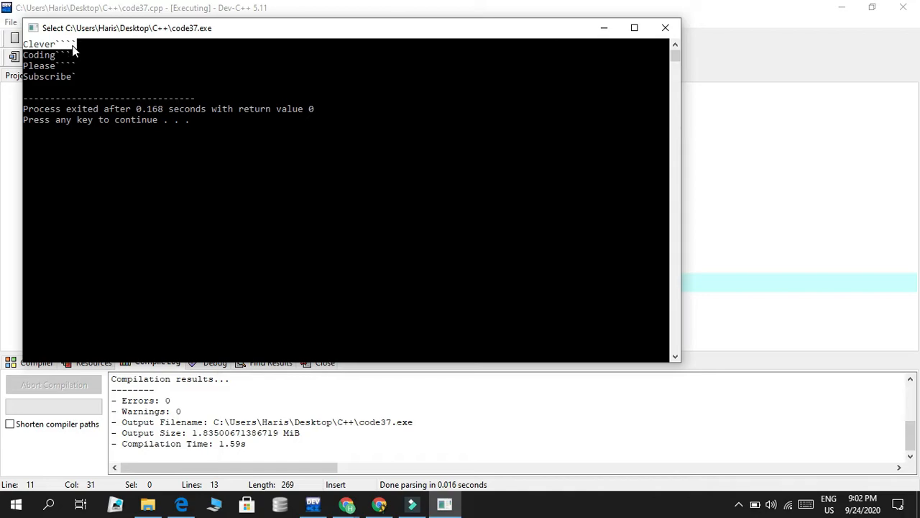
left_click(634, 28)
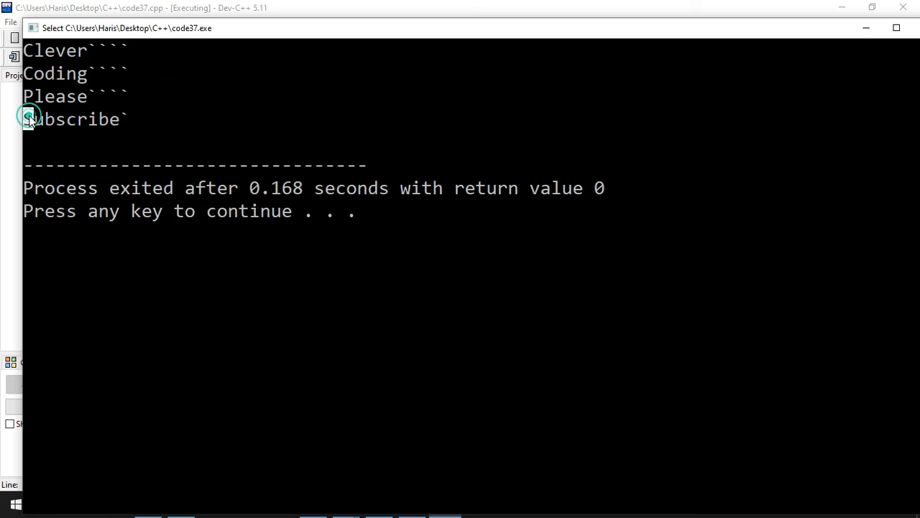
double_click(72, 119)
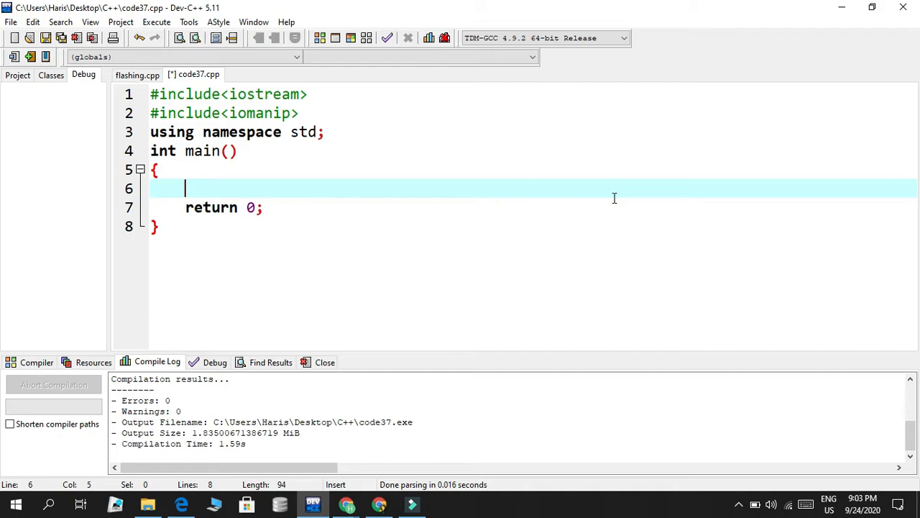
Write system("color %") in main and remove the #include<iomanip> line
type("c")
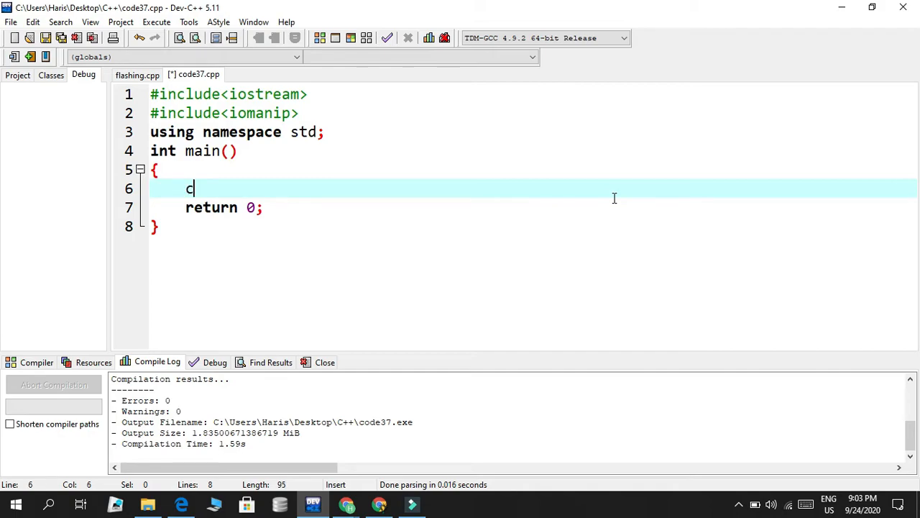
type("olor")
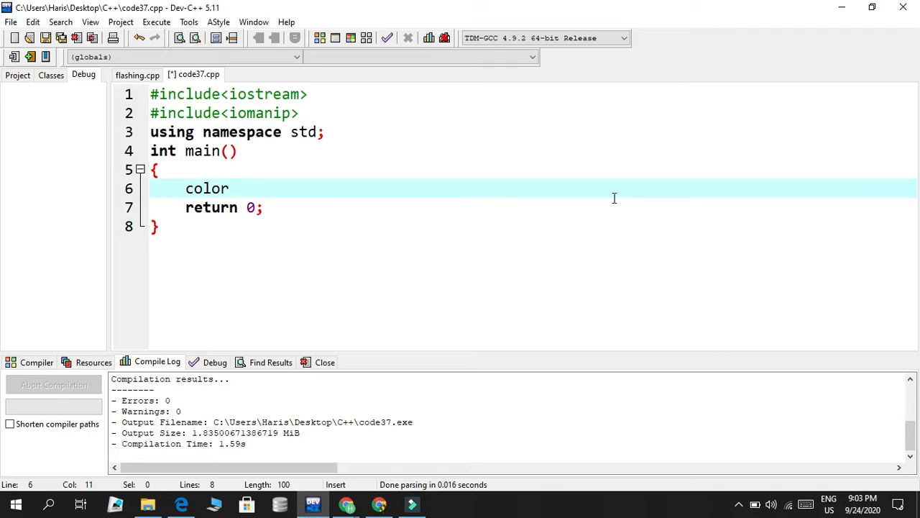
type("\" \"")
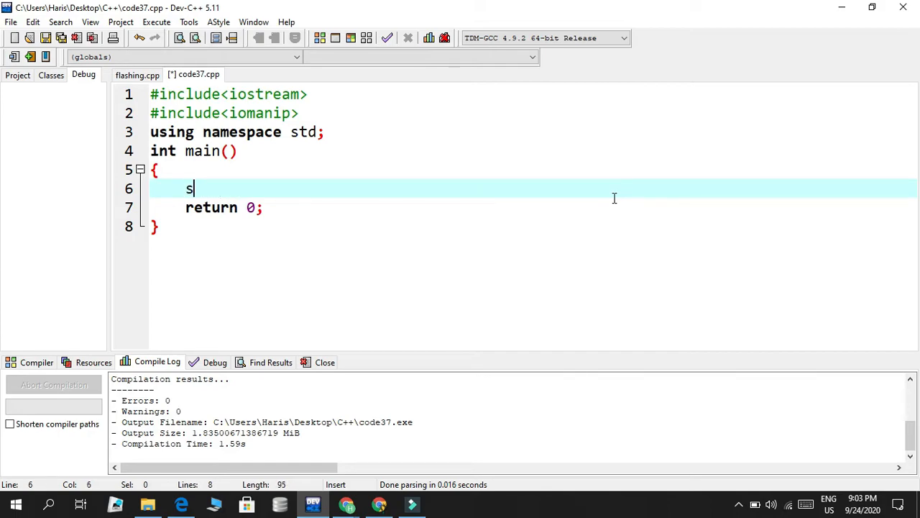
type("ystem")
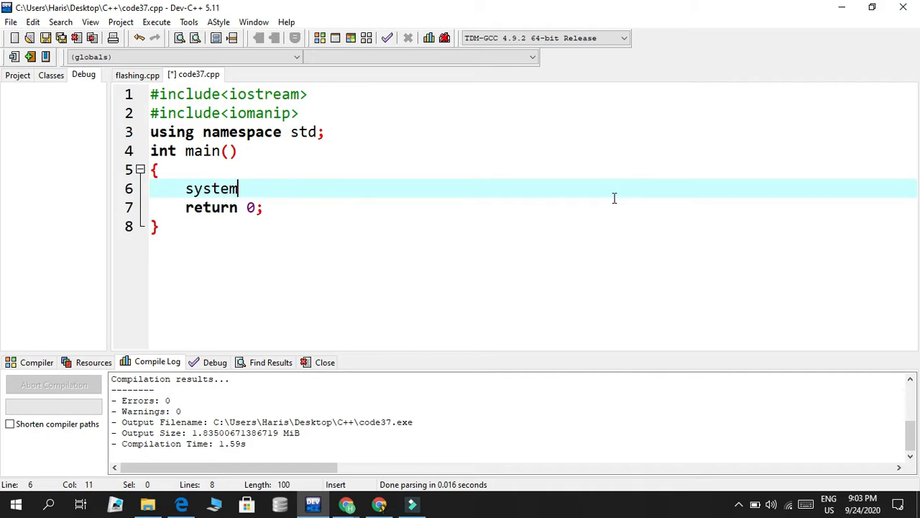
left_click(299, 112)
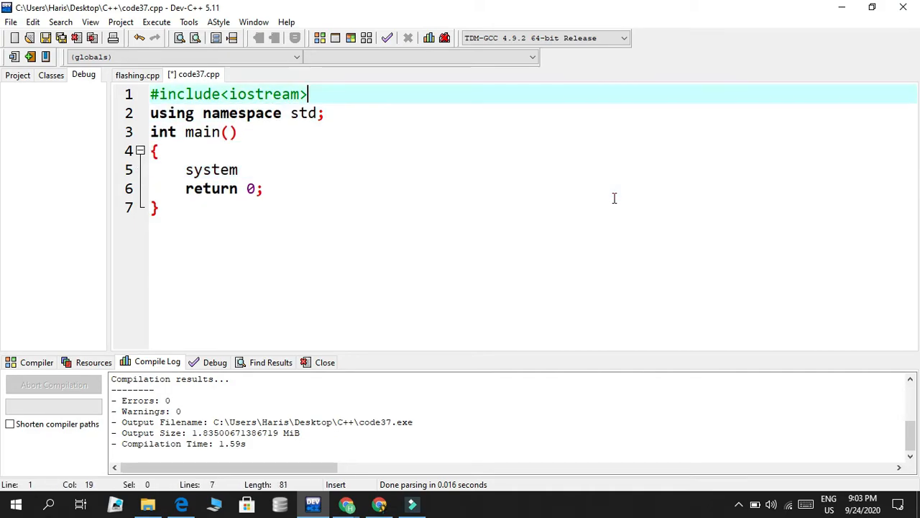
type("()")
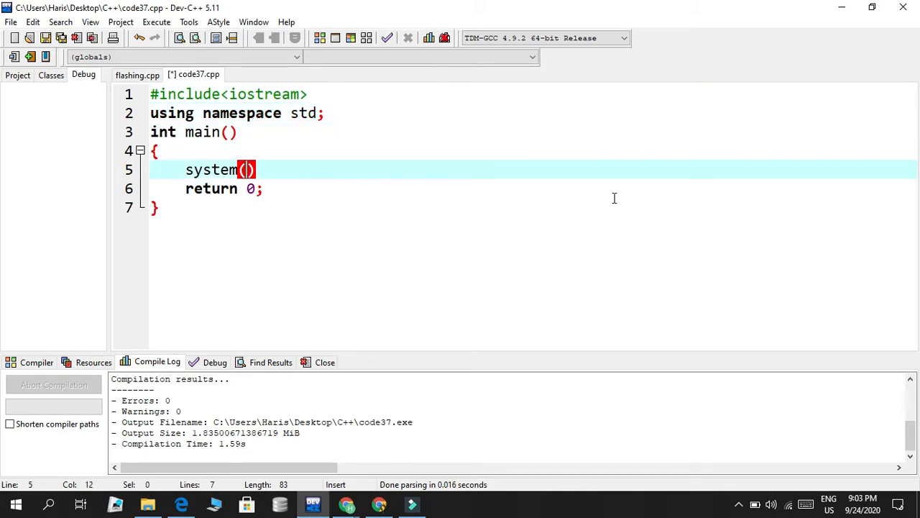
type("\"colo")
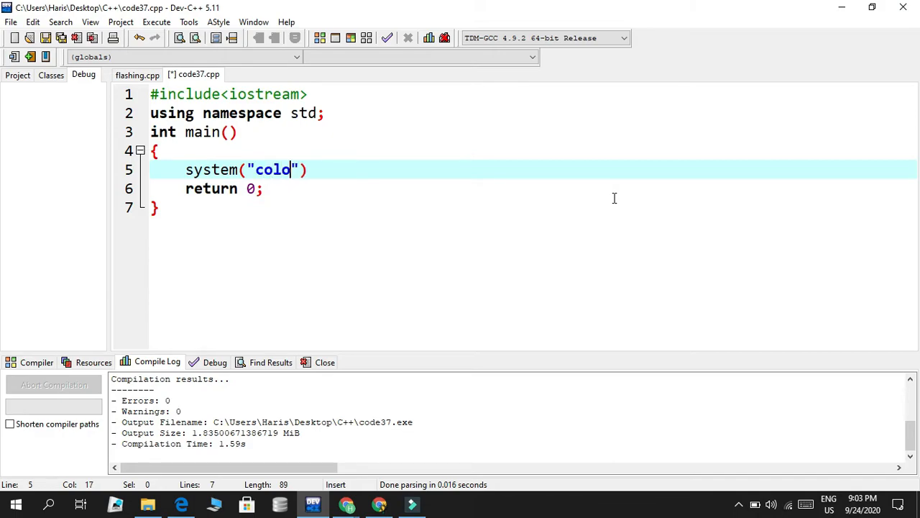
type("r")
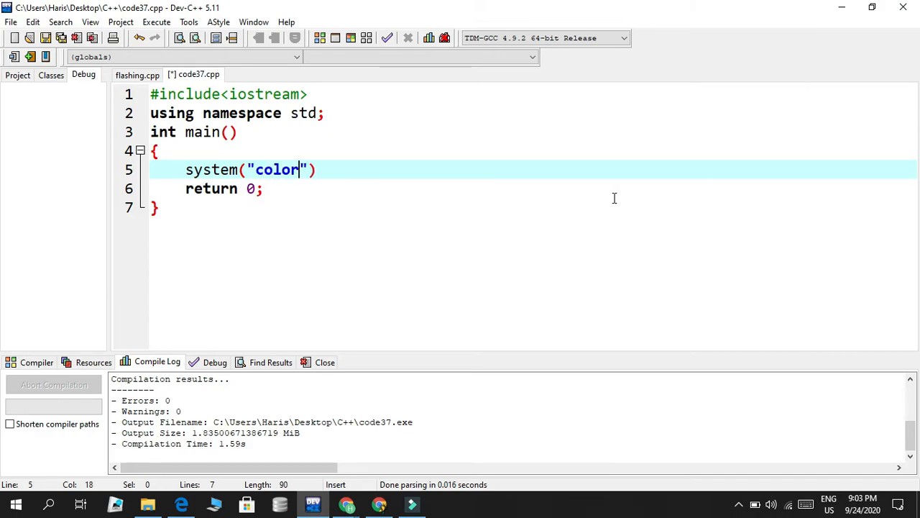
type("%")
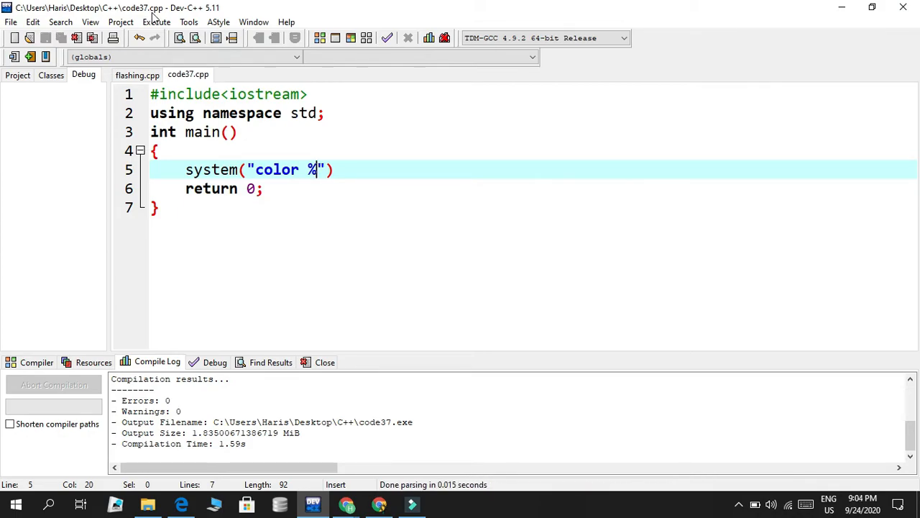
left_click(155, 21)
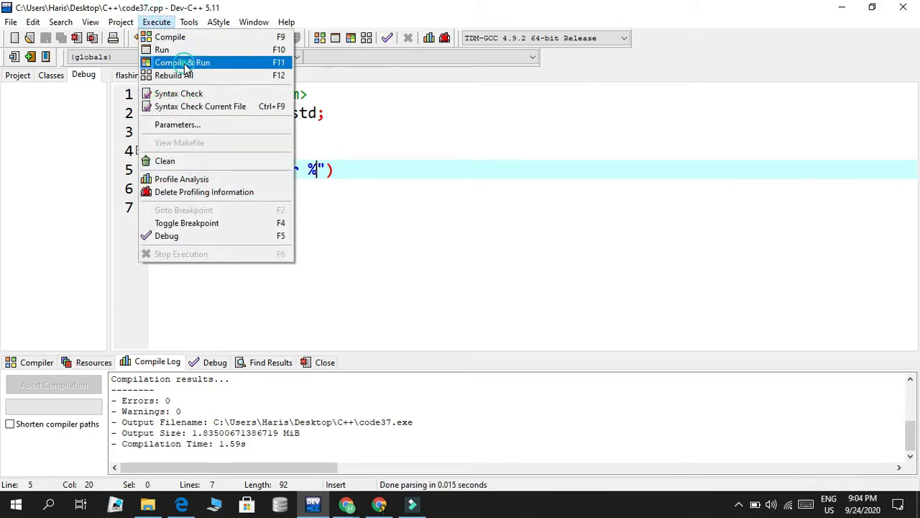
Add the missing semicolon and run the program to show the color command's help text
left_click(181, 64)
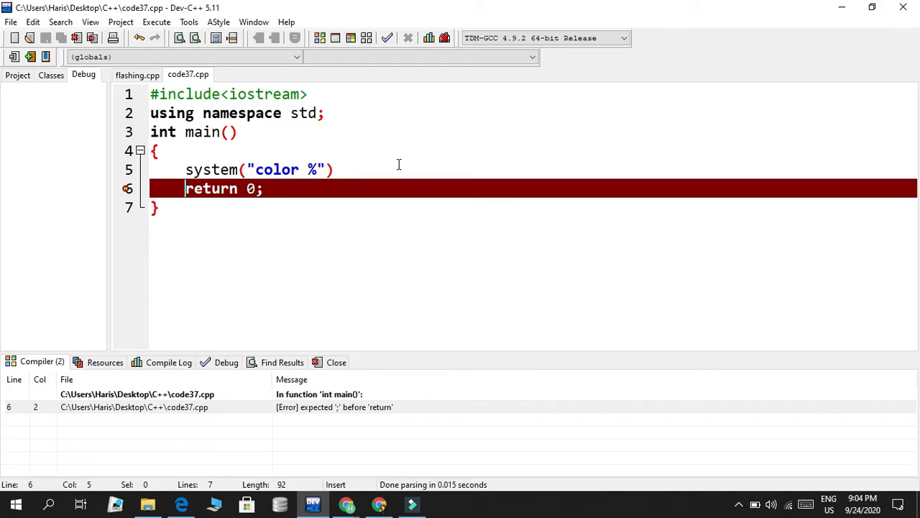
type(";")
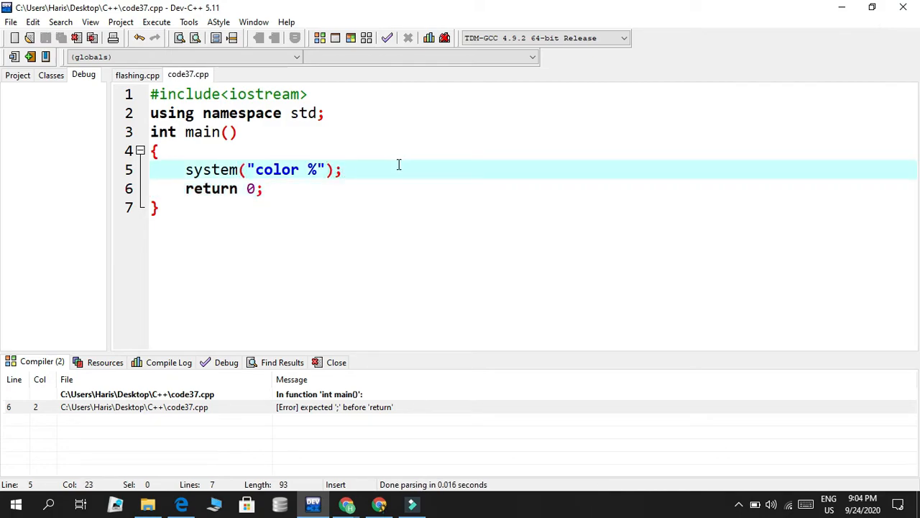
mouse_move(155, 22)
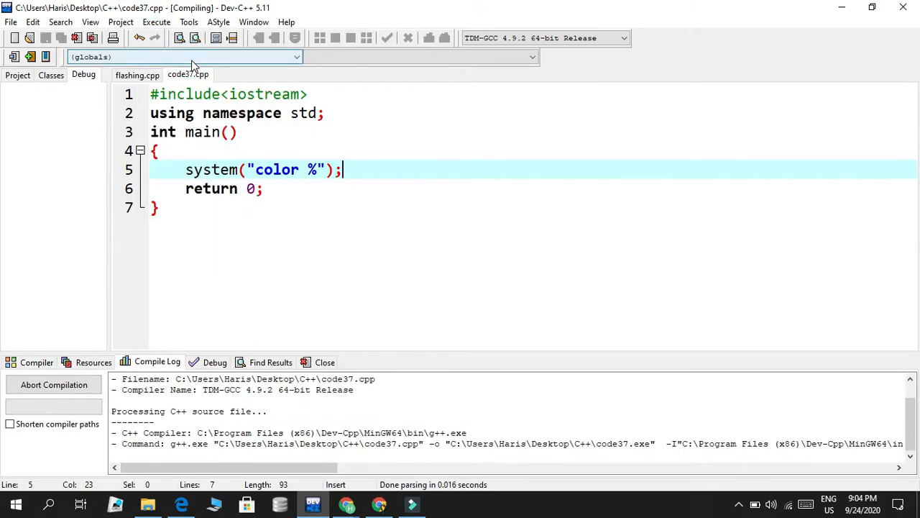
left_click(194, 37)
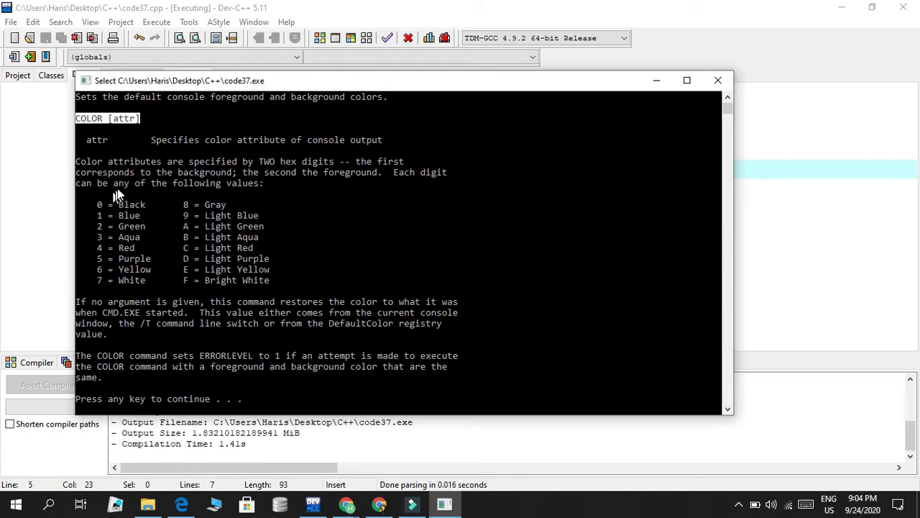
mouse_move(112, 219)
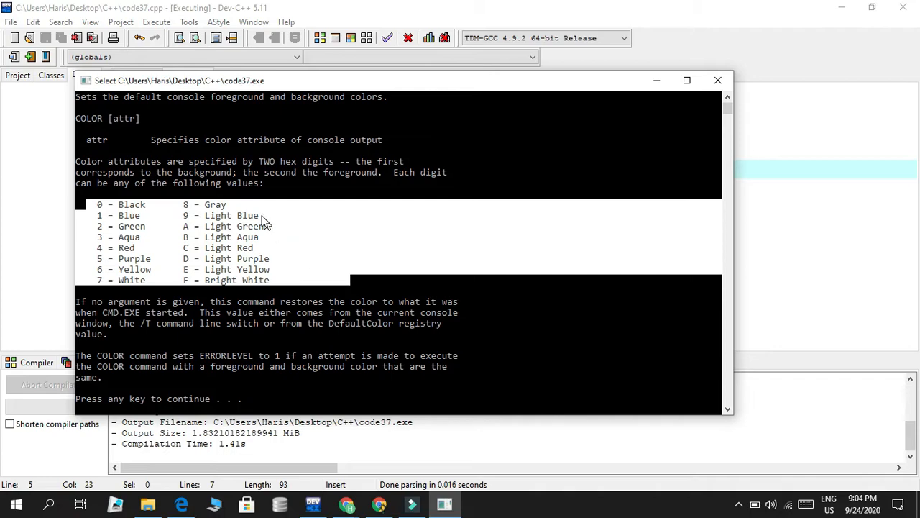
mouse_move(286, 151)
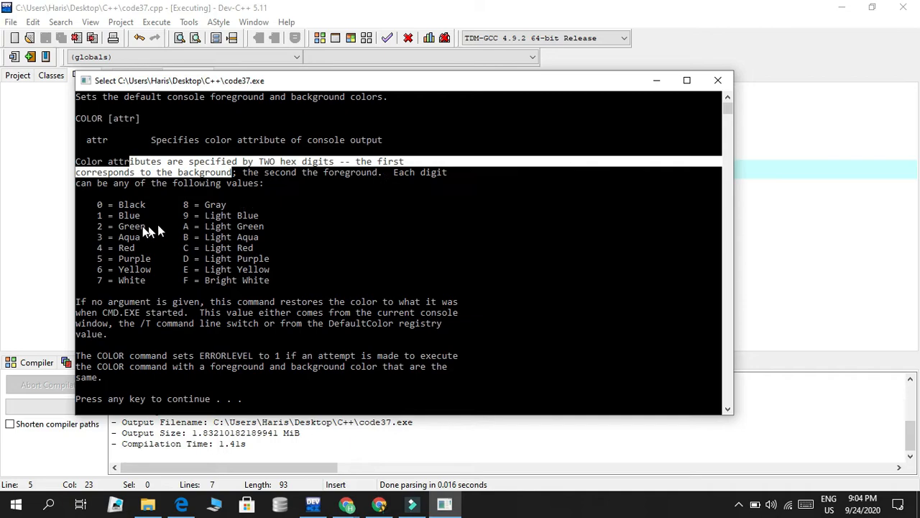
mouse_move(190, 247)
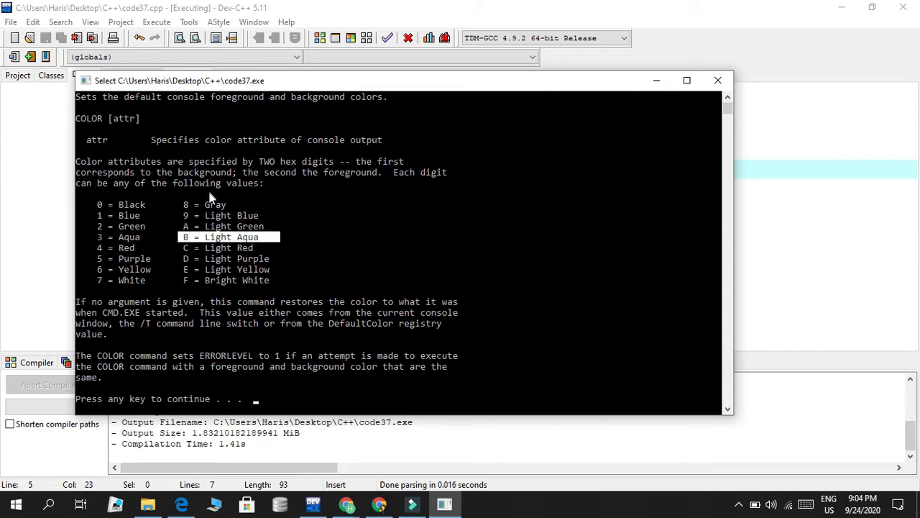
mouse_move(590, 135)
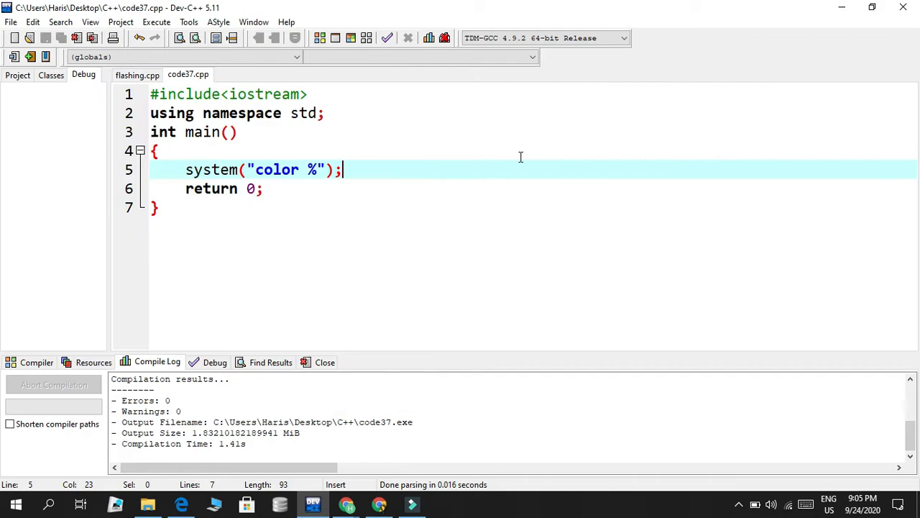
Change the argument to "color B8", run it to get an aqua console, and close it
type("B")
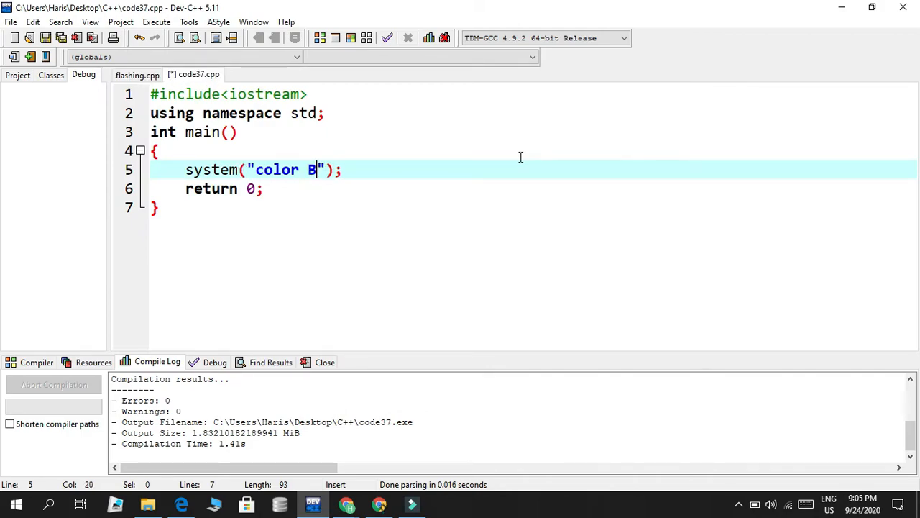
type("8")
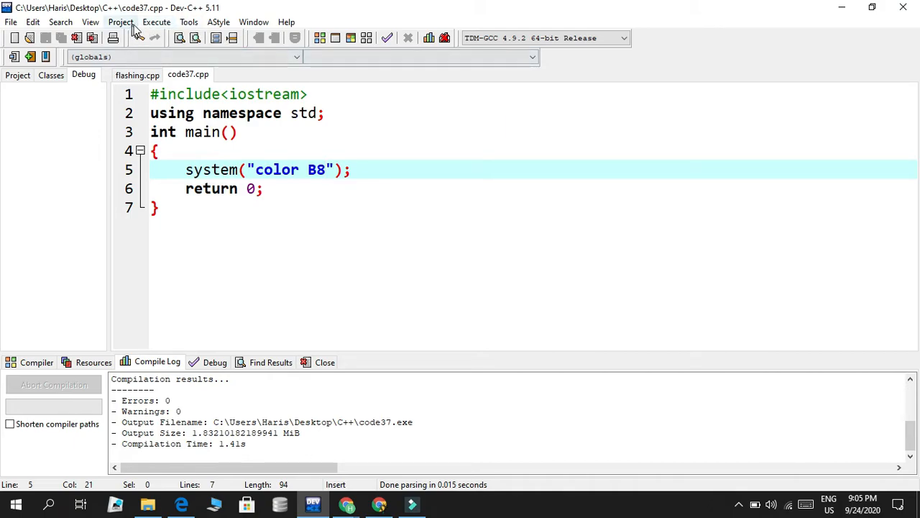
left_click(156, 22)
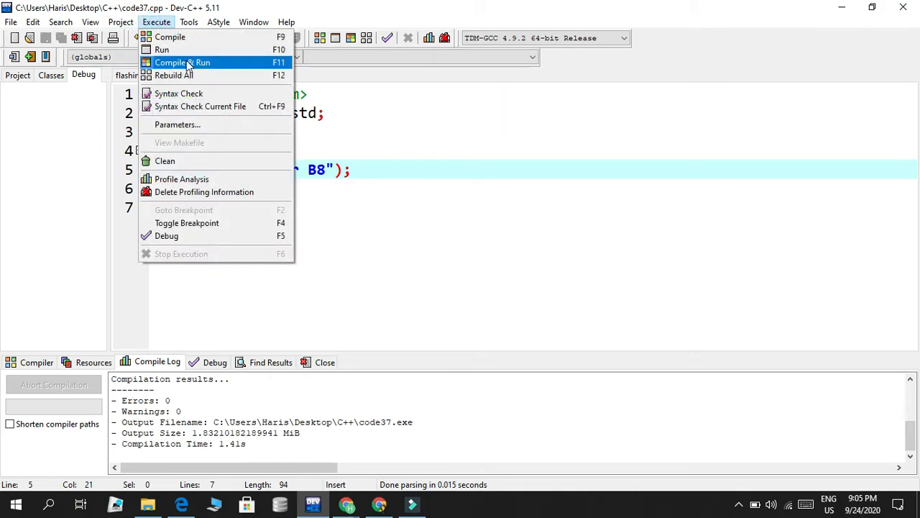
left_click(181, 63)
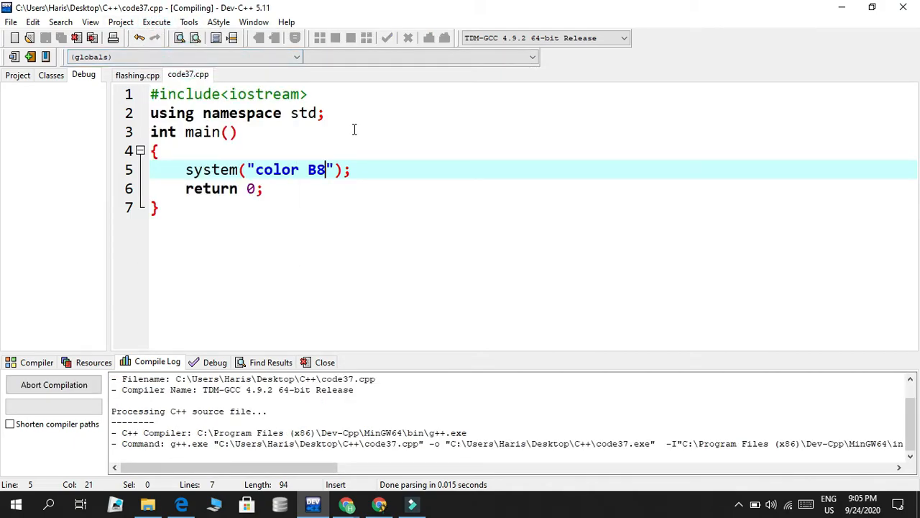
left_click(195, 37)
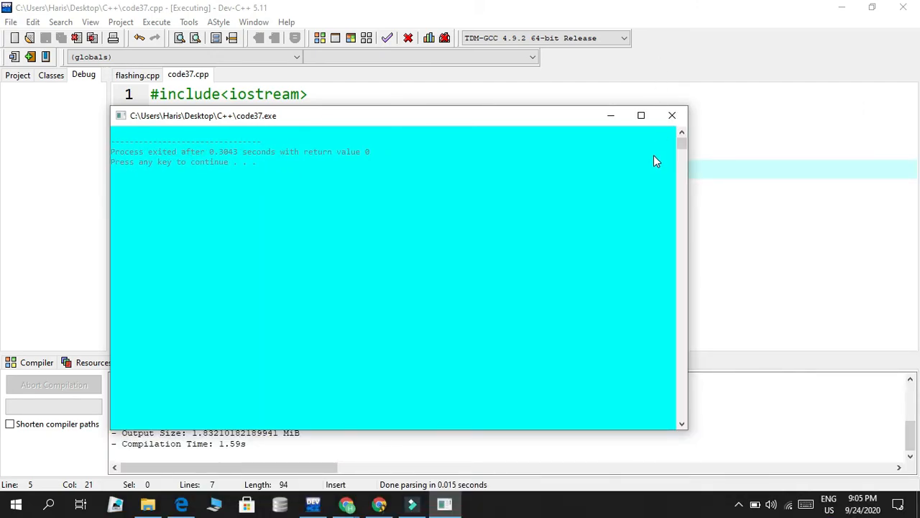
left_click(671, 115)
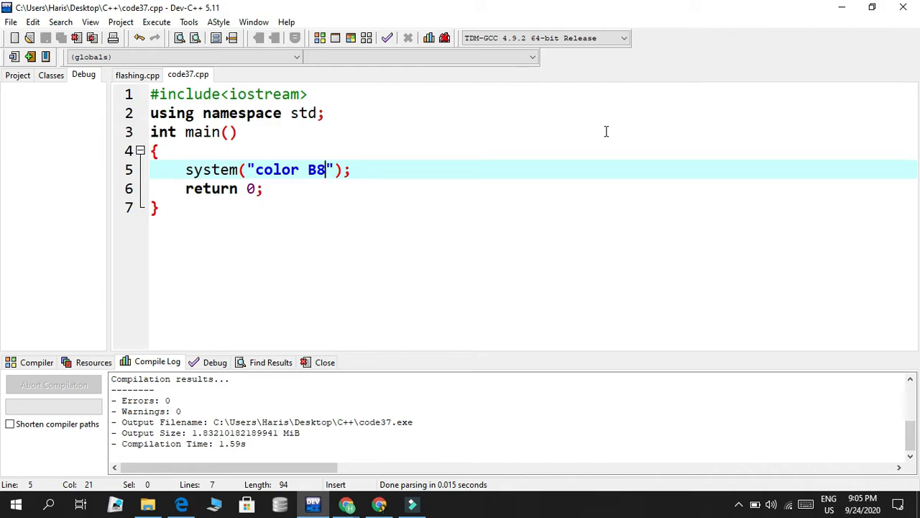
Reduce the code to "color B", run it again, then leave flashing.cpp showing
key("Backspace")
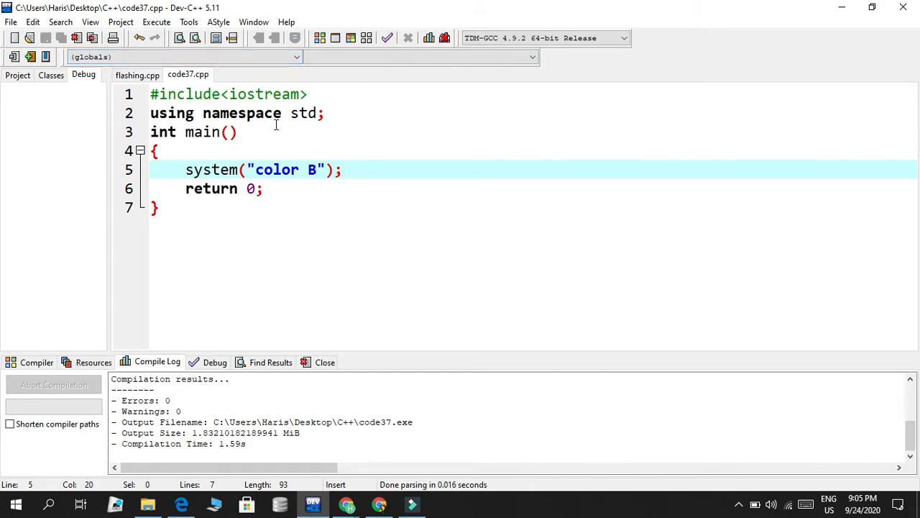
left_click(155, 22)
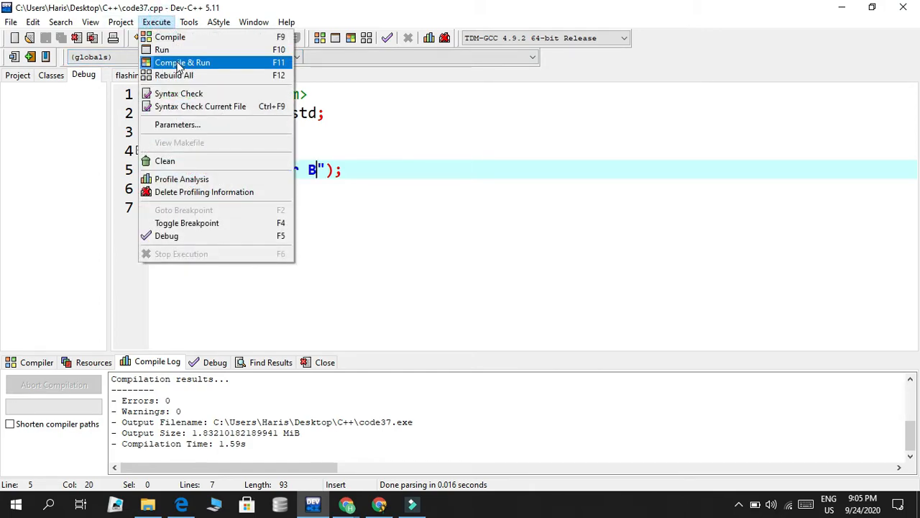
left_click(181, 62)
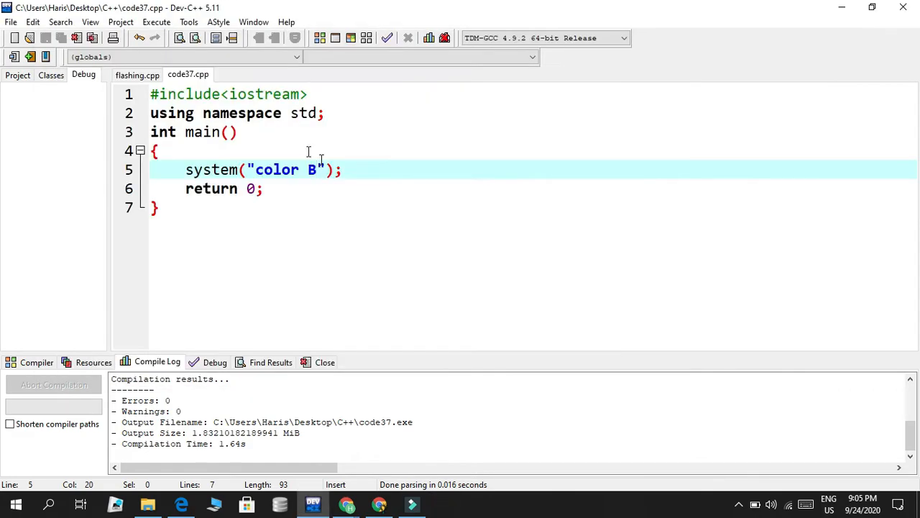
left_click(136, 75)
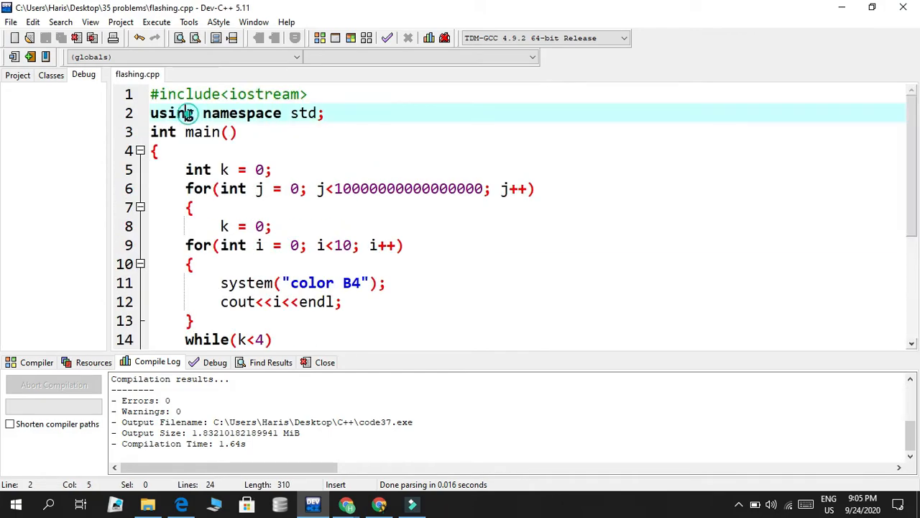
left_click(199, 170)
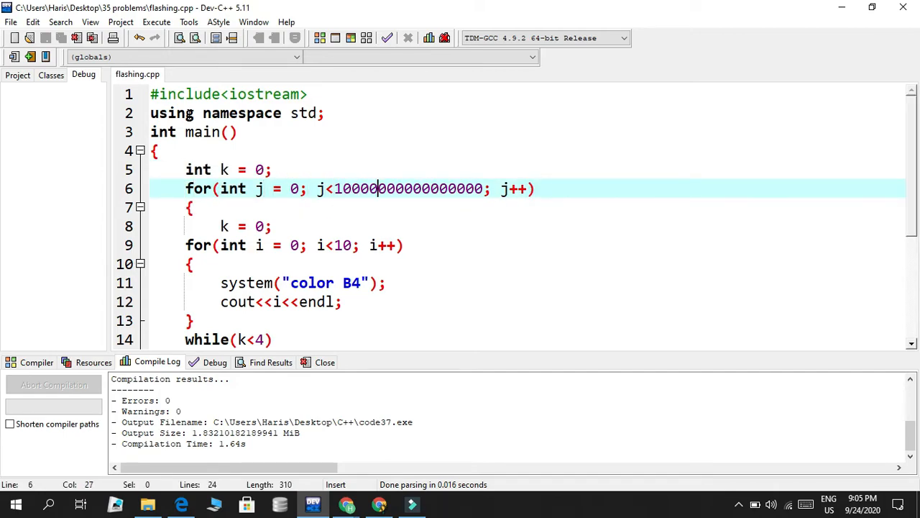
type("00")
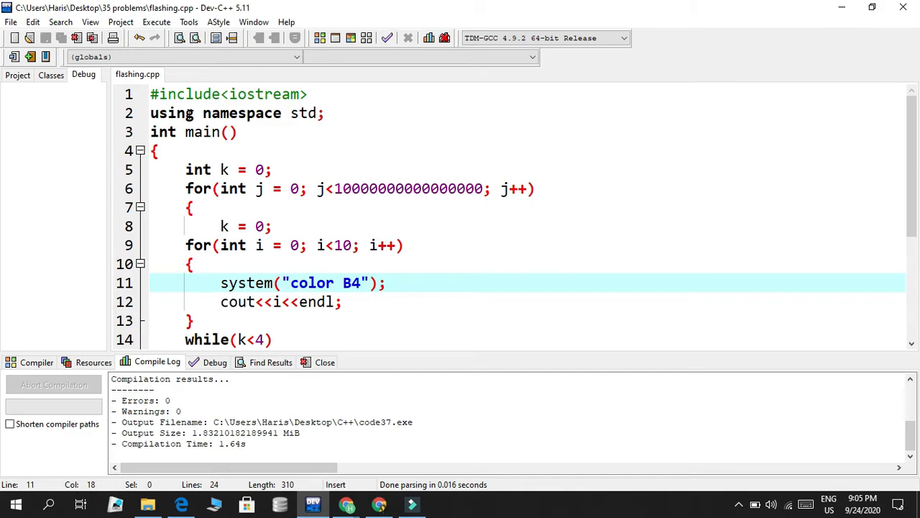
double_click(347, 282)
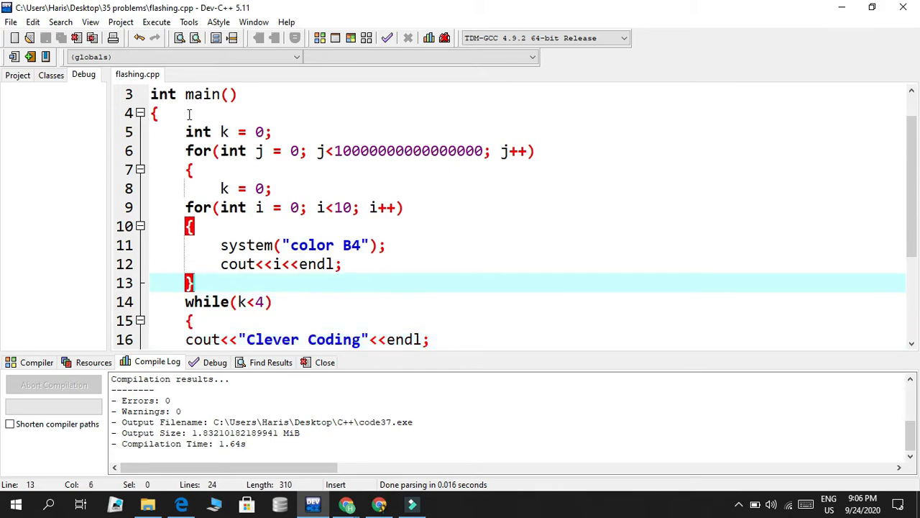
left_click(189, 170)
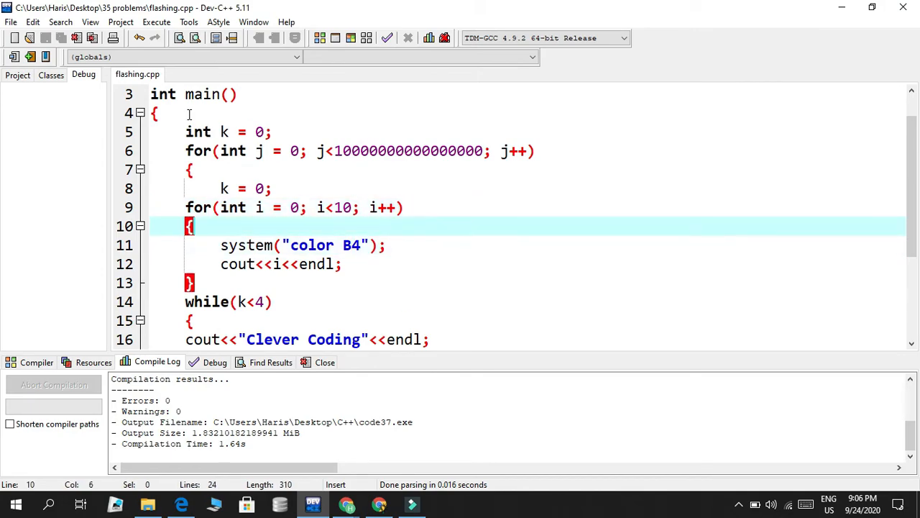
left_click(348, 244)
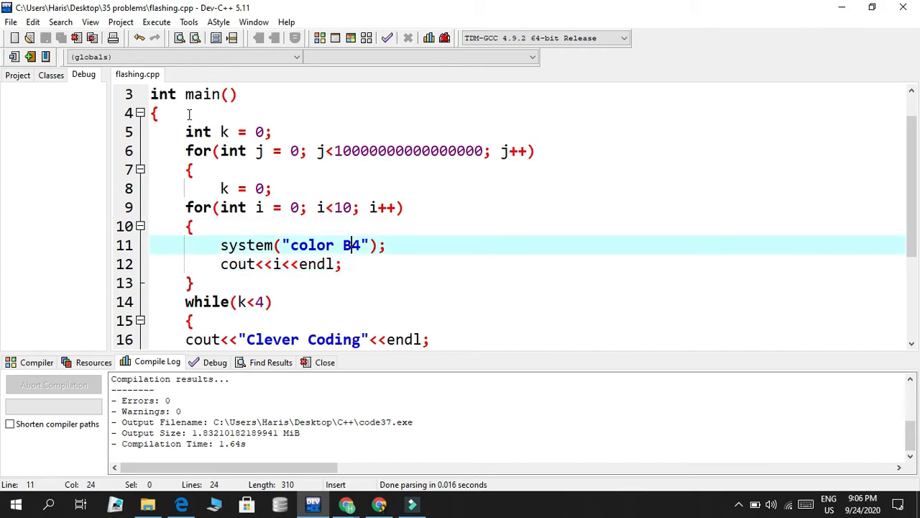
left_click(333, 264)
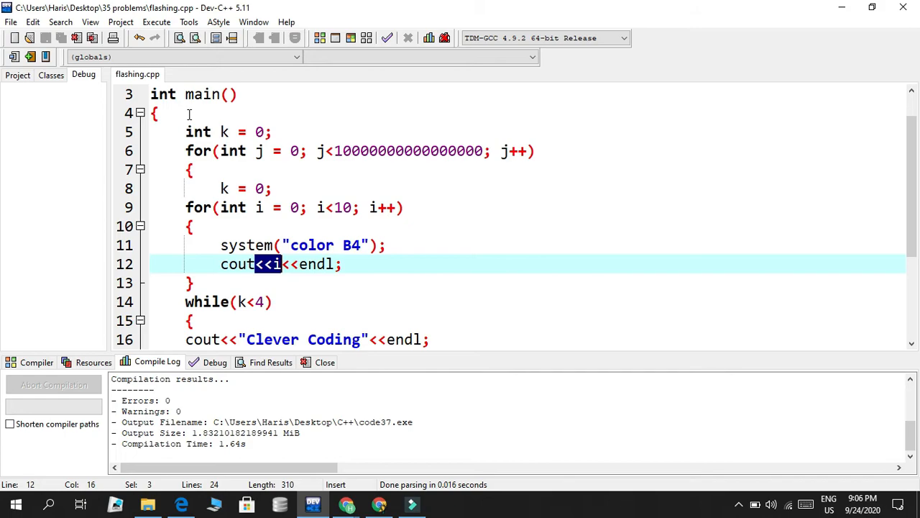
left_click(291, 245)
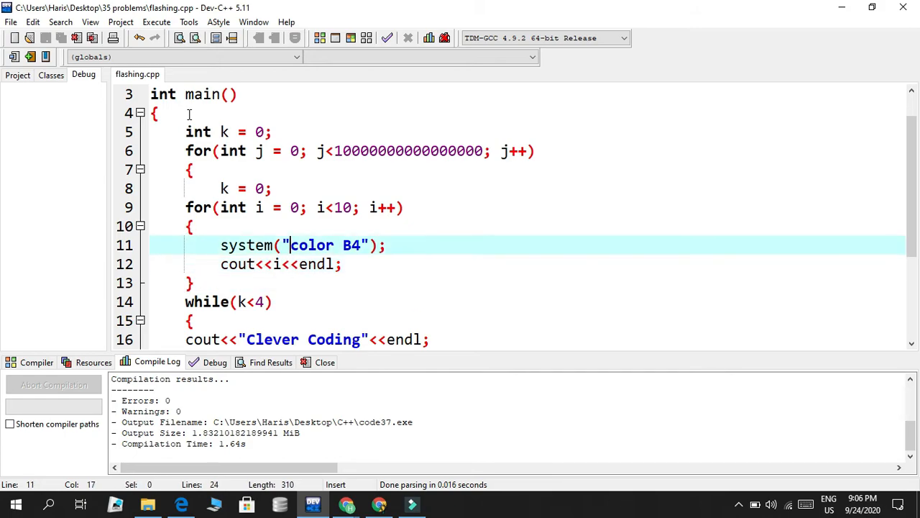
left_click(291, 264)
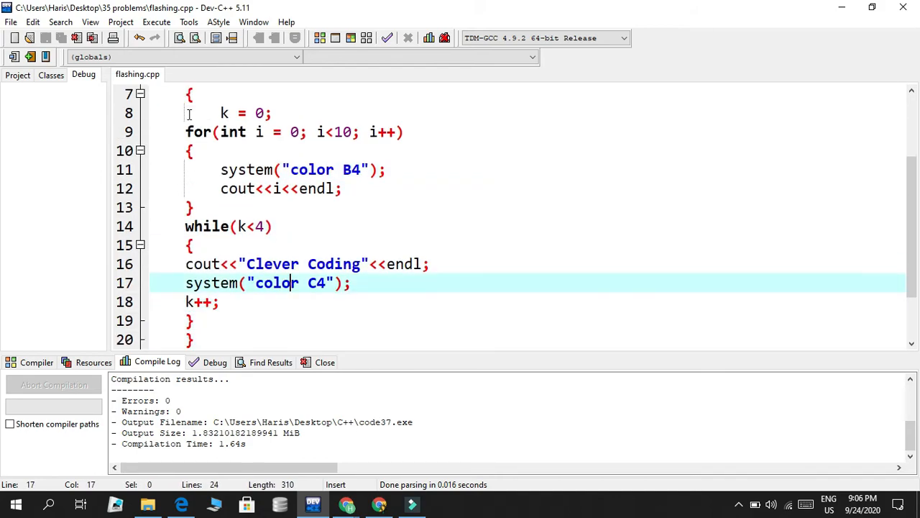
left_click(302, 265)
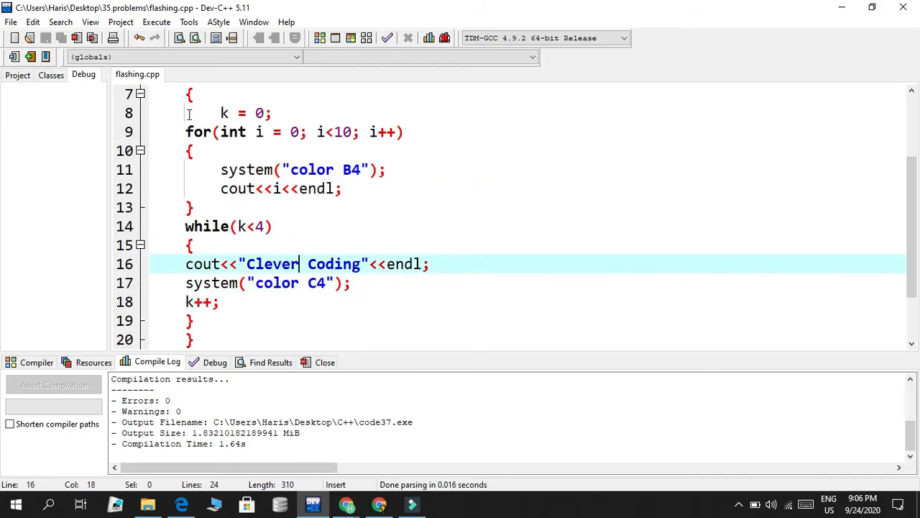
left_click(337, 282)
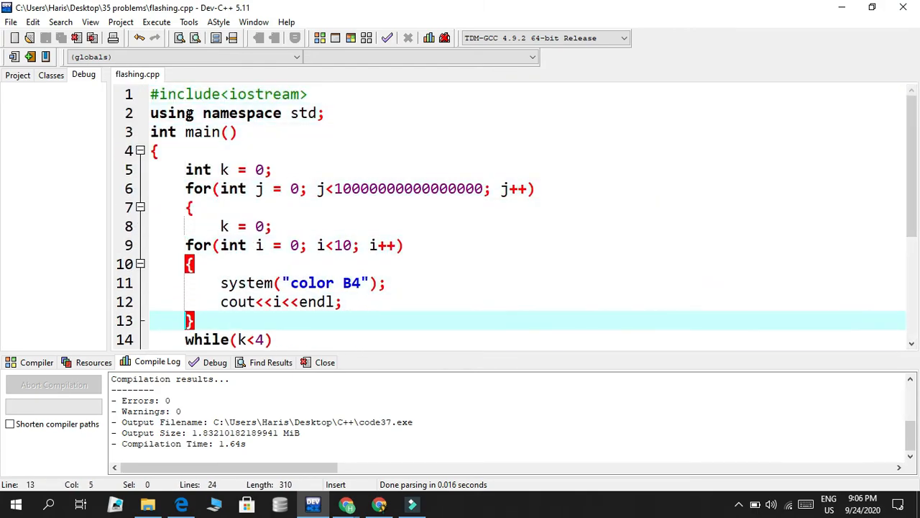
Compile and run flashing.cpp via Execute > Compile & Run
left_click(156, 21)
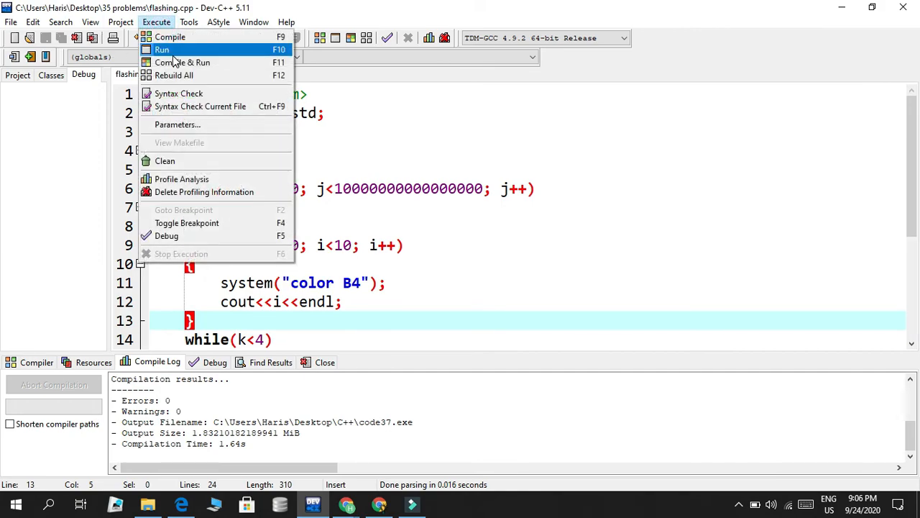
left_click(183, 62)
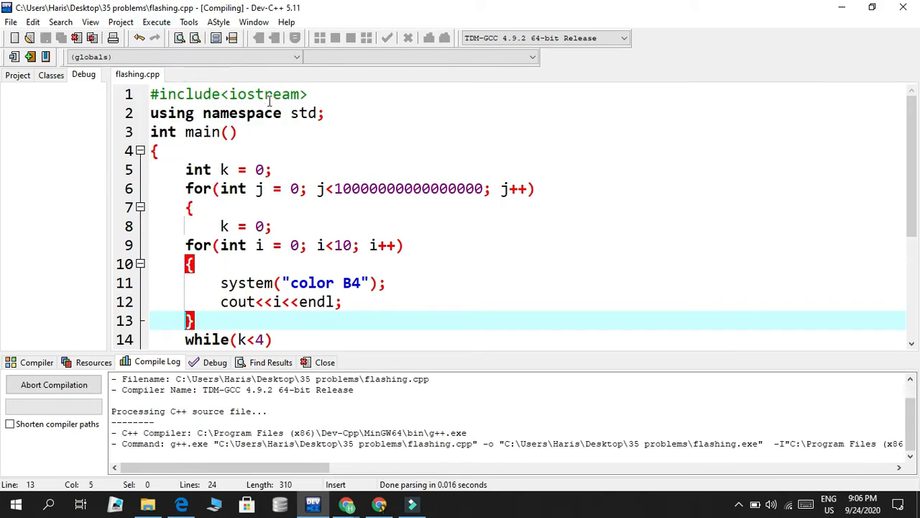